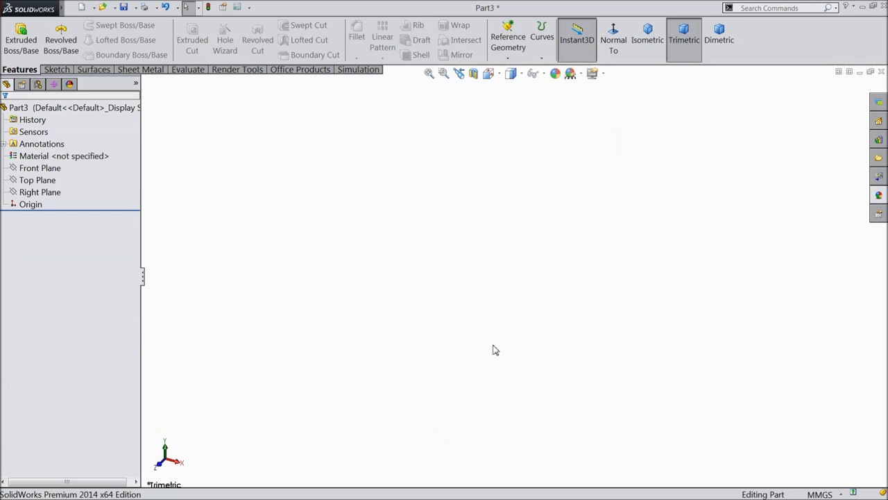
# Sketch a 15 mm origin-centred circle on the Top Plane and extrude it 100 mm.
pyautogui.click(37, 180)
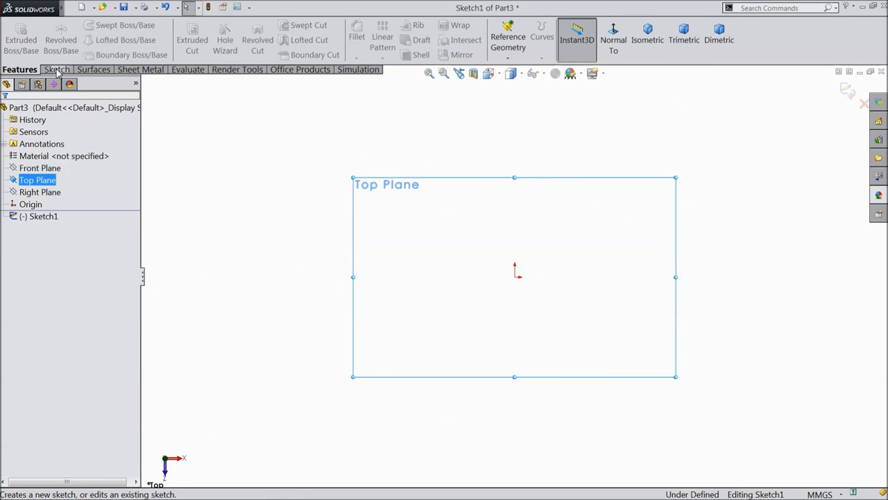
pyautogui.click(100, 26)
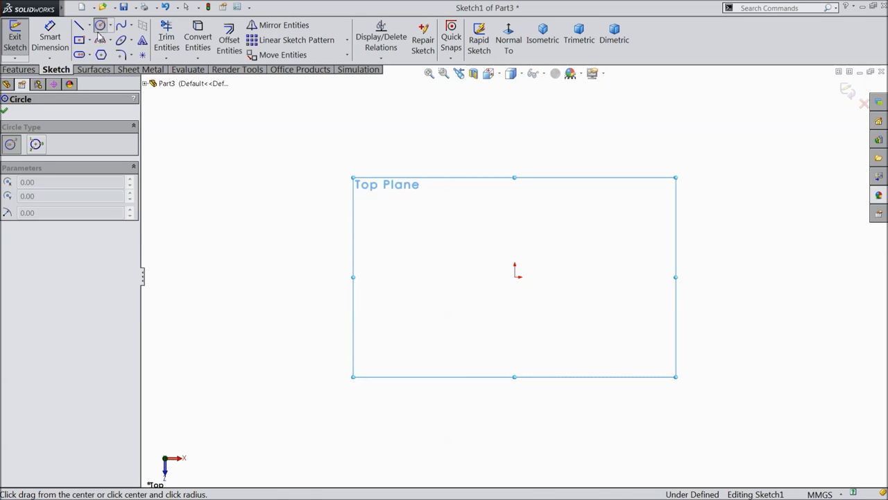
pyautogui.moveTo(514, 275); pyautogui.dragTo(359, 232)
pyautogui.write('15')
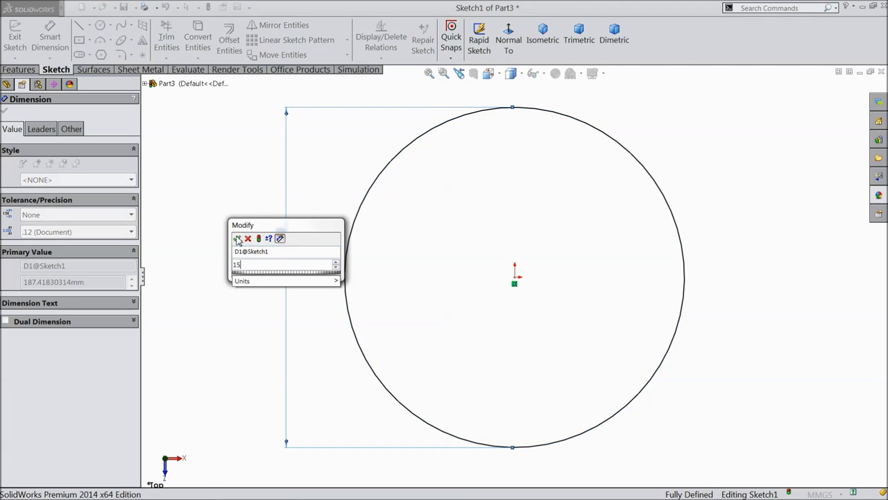
pyautogui.click(237, 238)
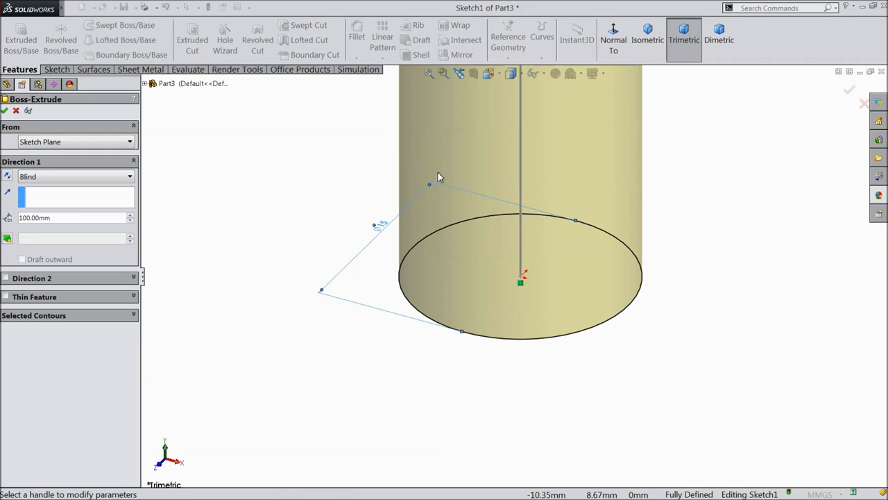
pyautogui.click(647, 40)
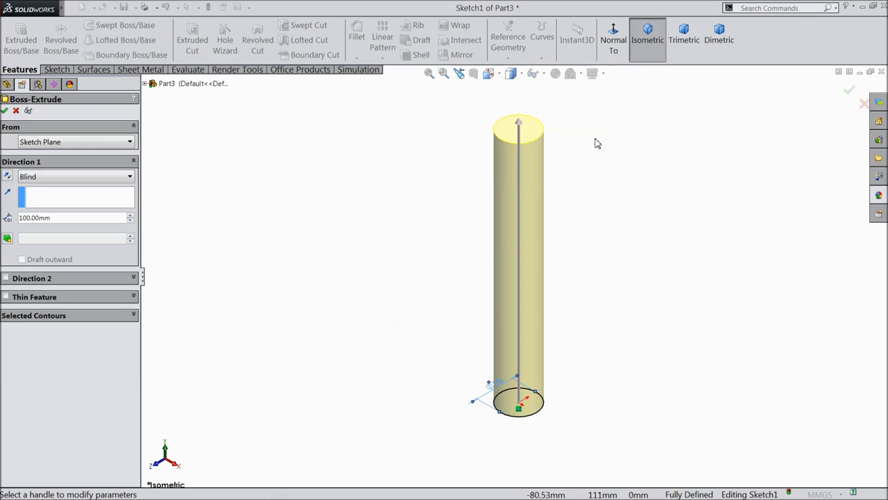
pyautogui.click(849, 89)
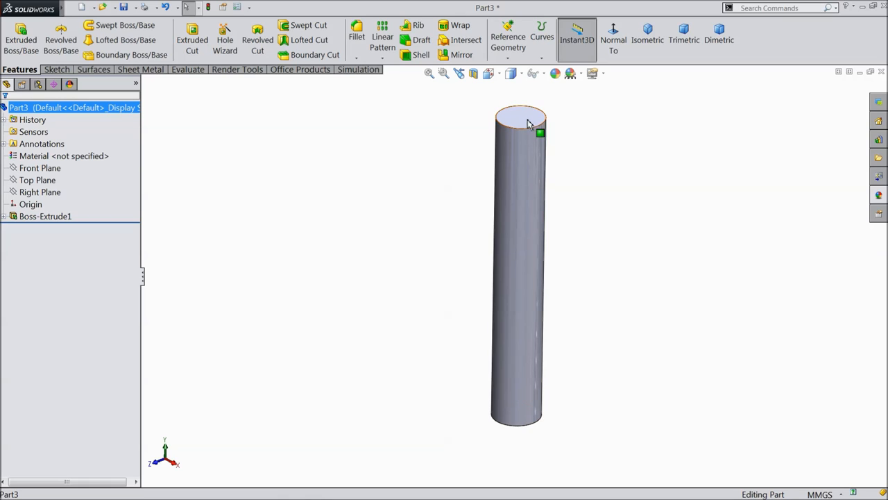
# Extrude a 17 mm circle on the cylinder's top face 50 mm with a 3° draft.
pyautogui.click(520, 116)
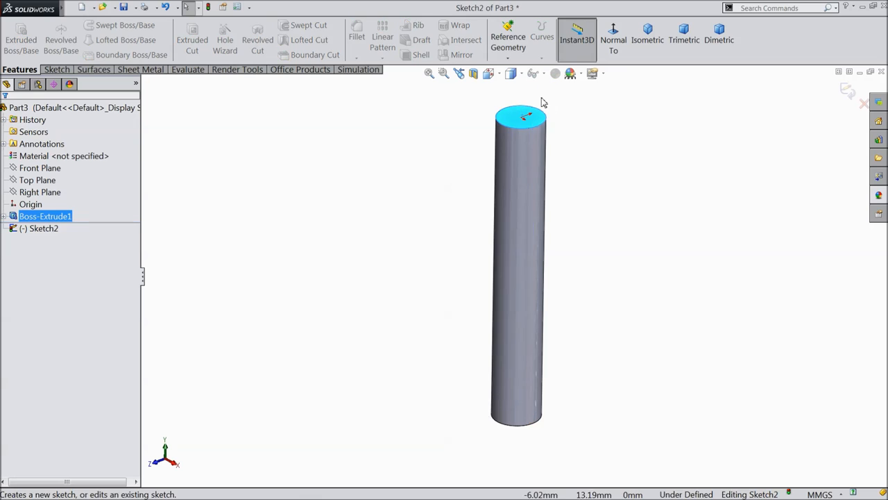
pyautogui.click(56, 70)
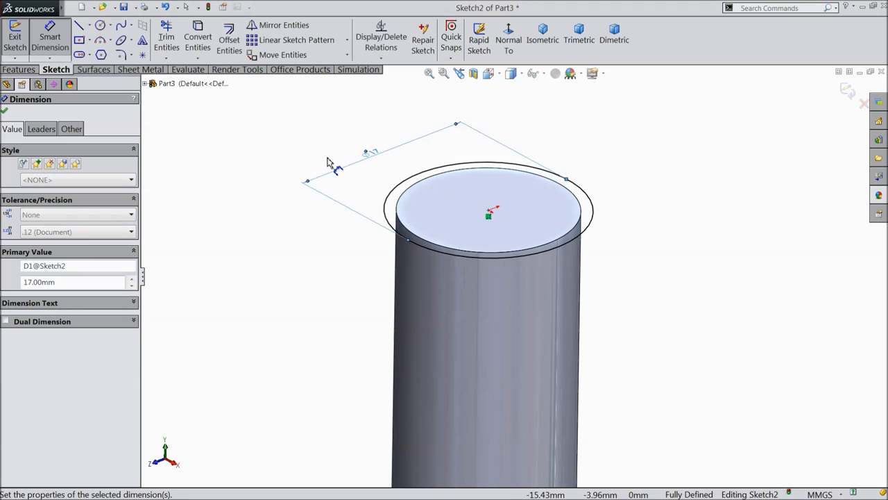
pyautogui.click(19, 69)
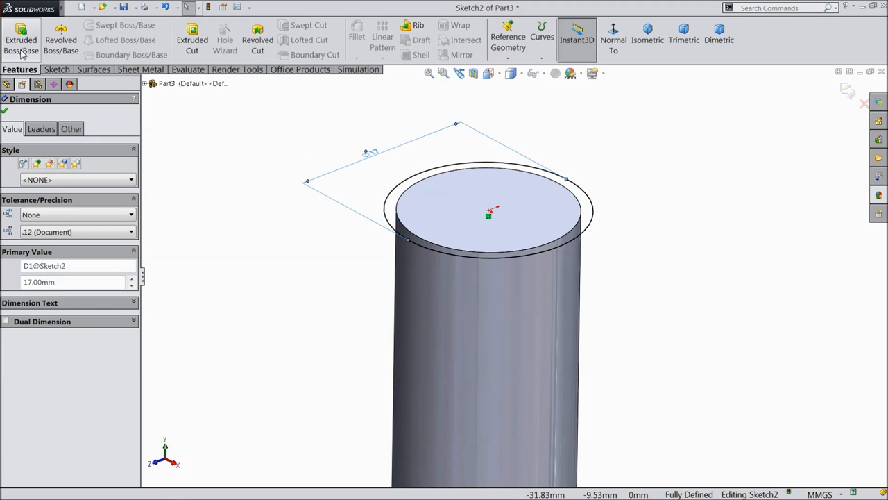
pyautogui.click(21, 39)
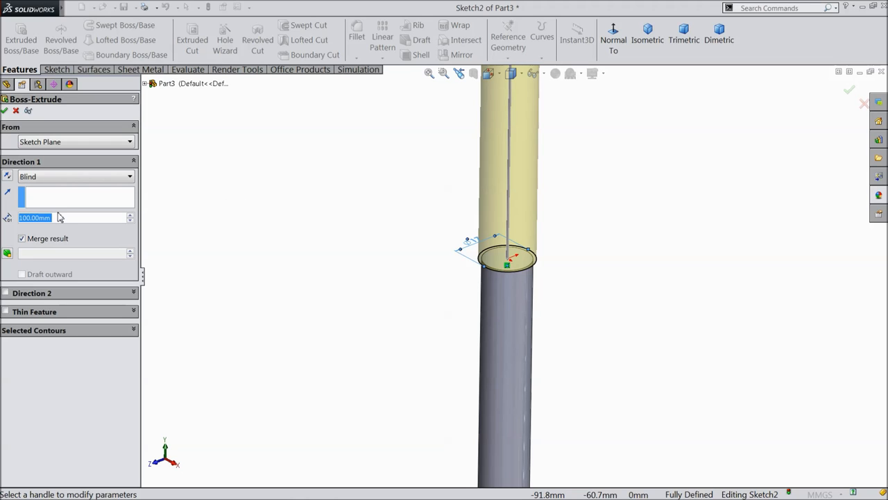
pyautogui.write('50.00mm')
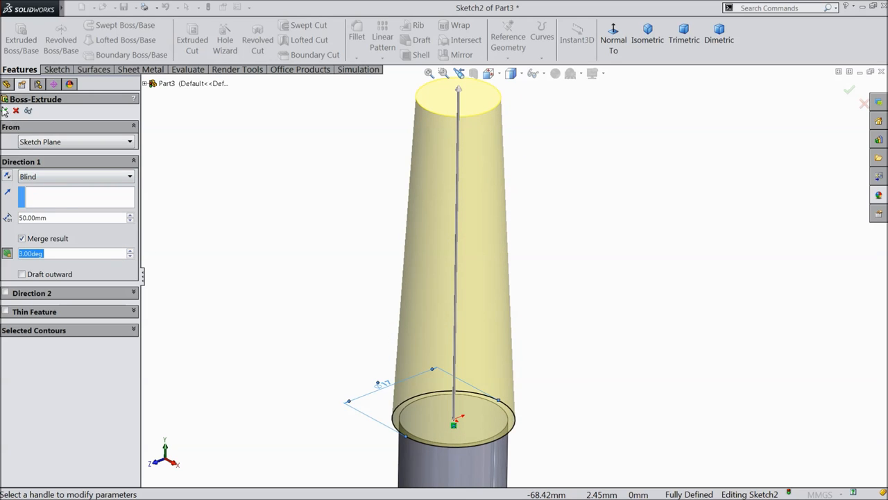
pyautogui.click(849, 90)
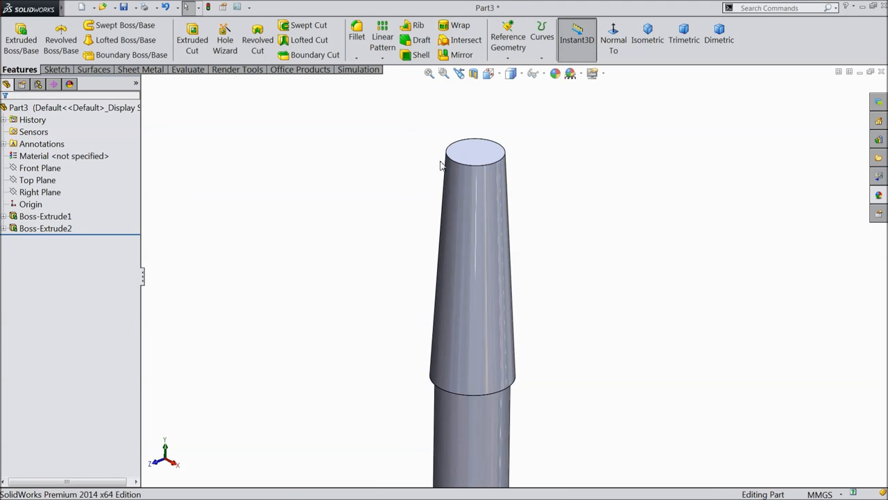
# Extrude a 5 mm wide center rectangle 50 mm up from the collar's top face.
pyautogui.click(475, 149)
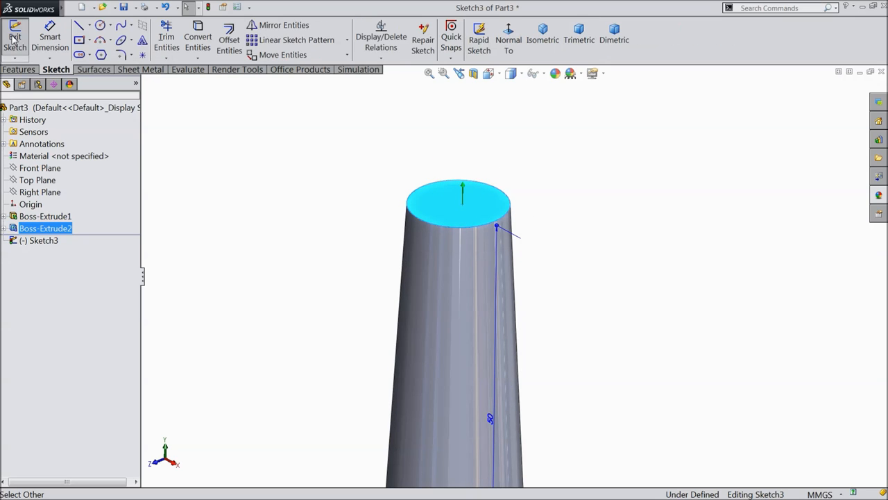
pyautogui.click(509, 40)
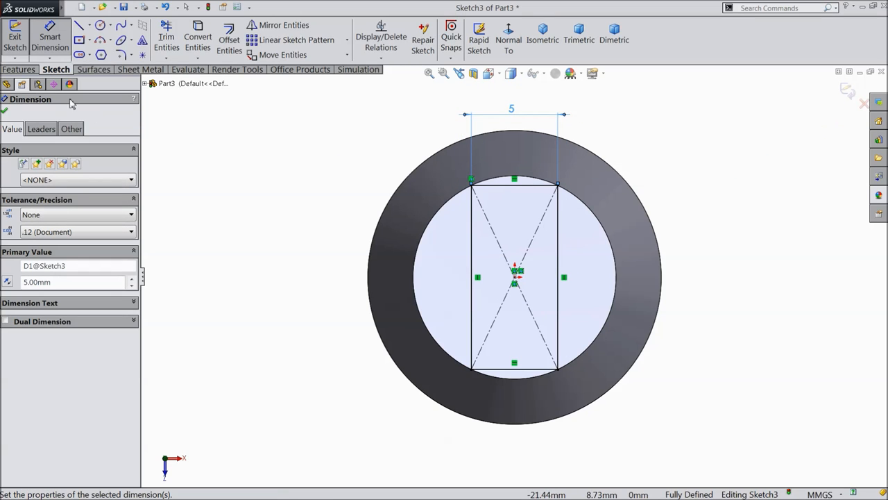
pyautogui.click(19, 68)
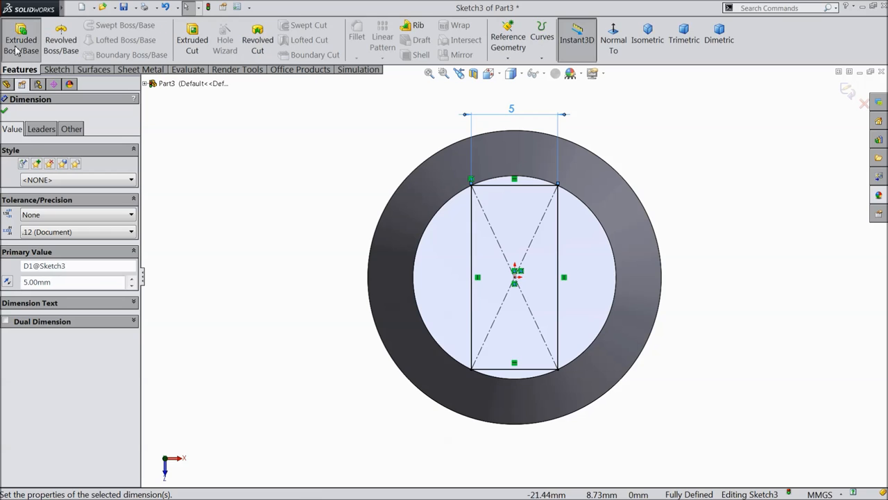
pyautogui.click(20, 40)
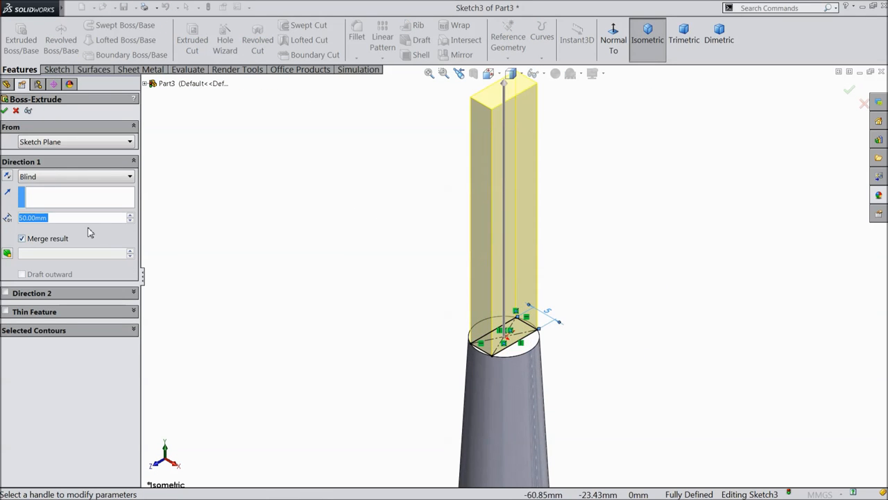
pyautogui.moveTo(504, 83); pyautogui.dragTo(504, 291)
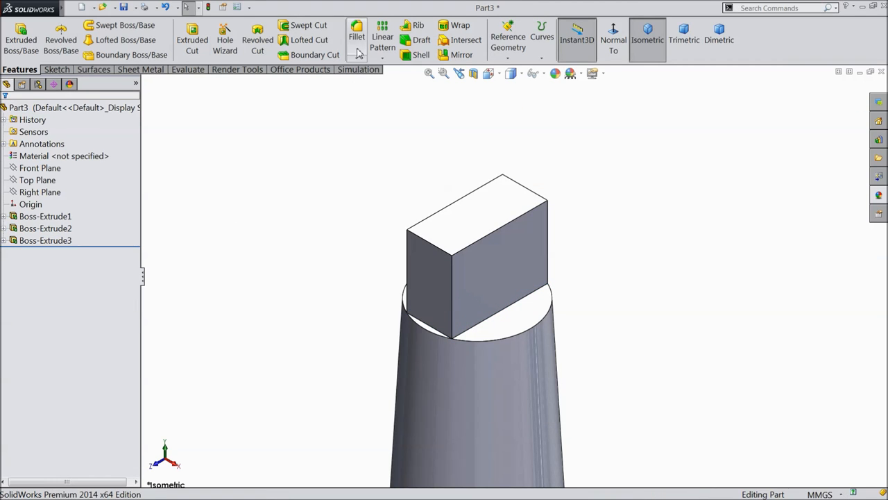
# Fillet both edges joining the bar and collar with a 2 mm radius.
pyautogui.click(355, 36)
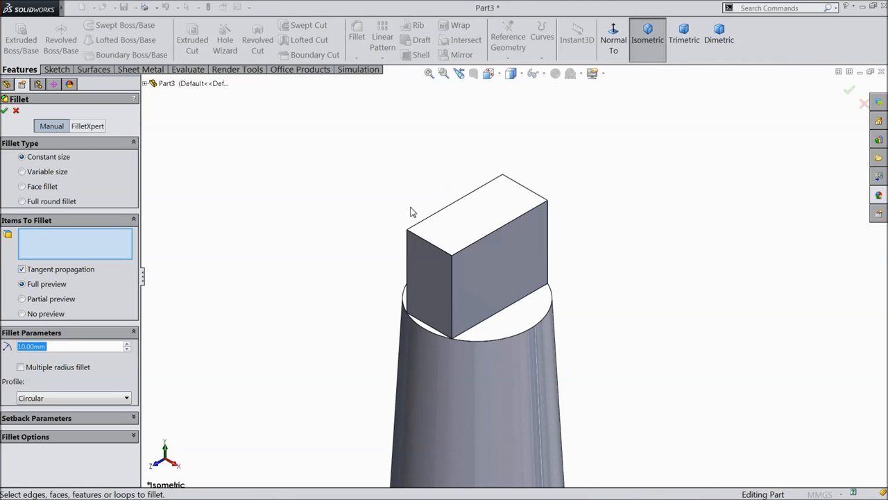
pyautogui.write('2.00mm')
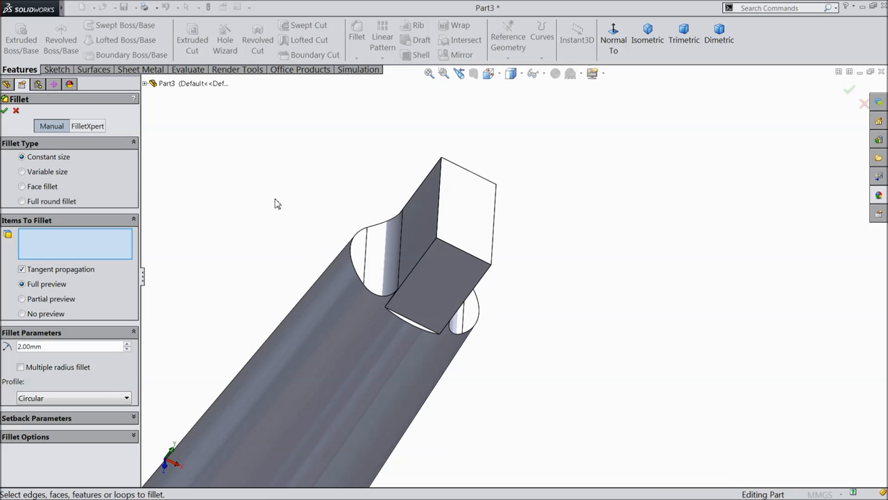
pyautogui.click(416, 316)
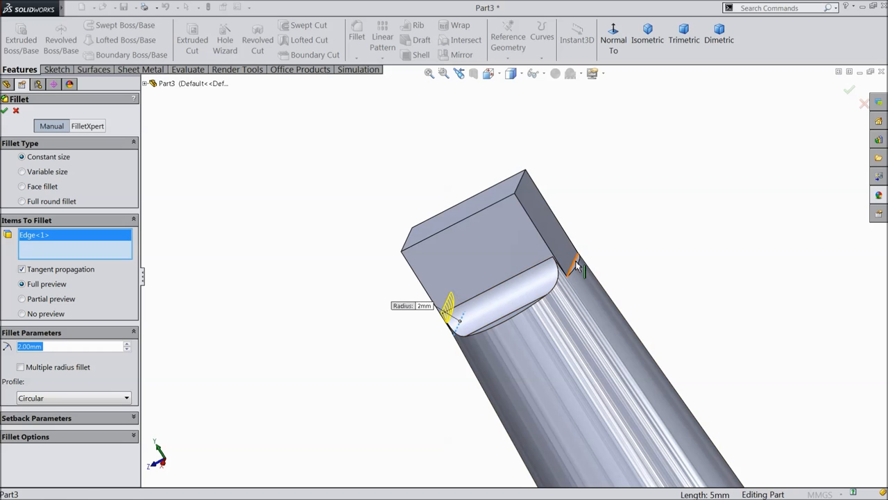
pyautogui.click(5, 111)
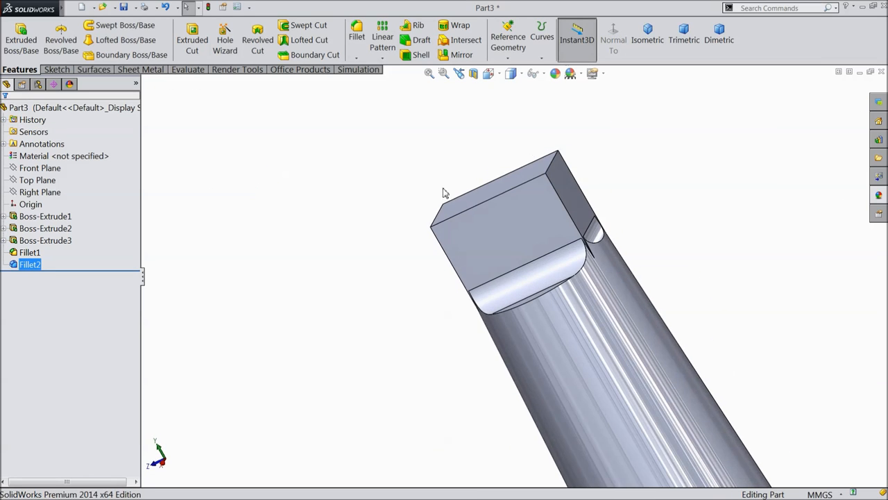
# Apply a 1 mm fillet to the bar's top face and vertical edges.
pyautogui.moveTo(444, 193); pyautogui.dragTo(545, 282)
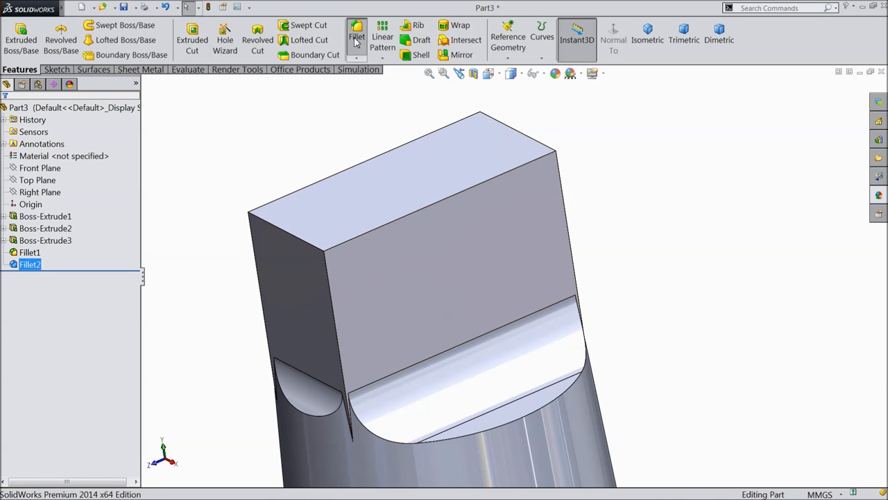
pyautogui.click(356, 36)
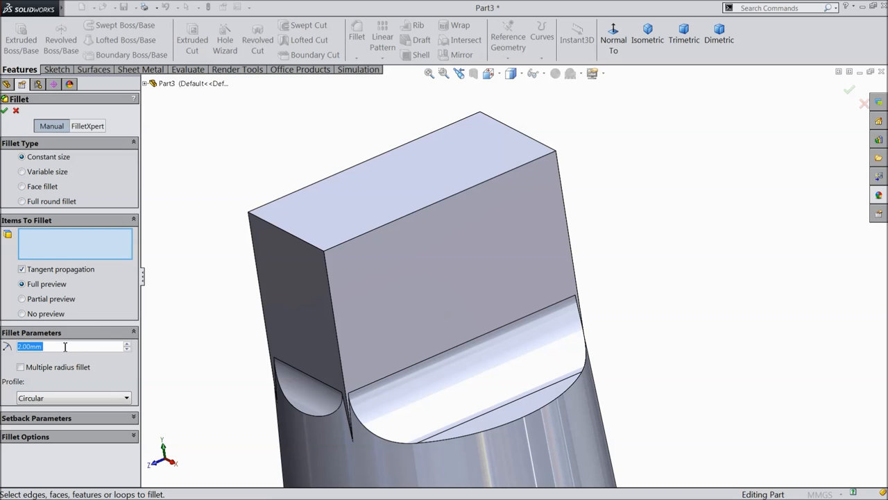
pyautogui.write('1')
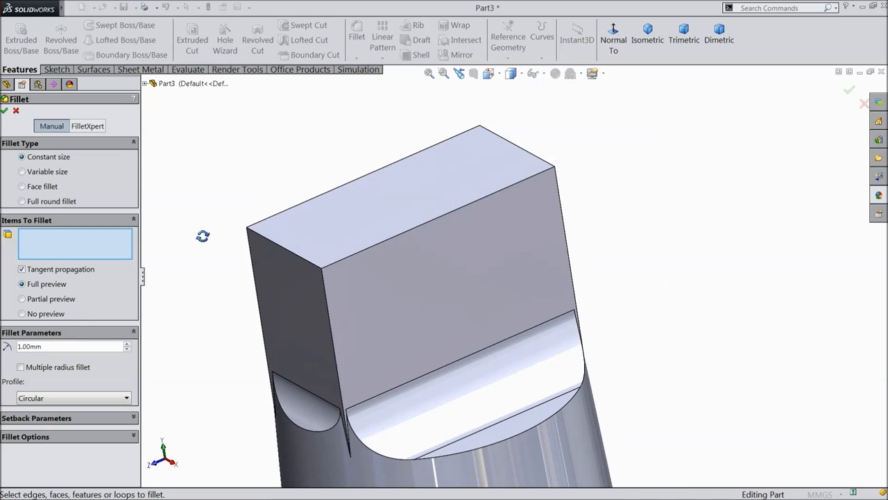
pyautogui.moveTo(356, 235)
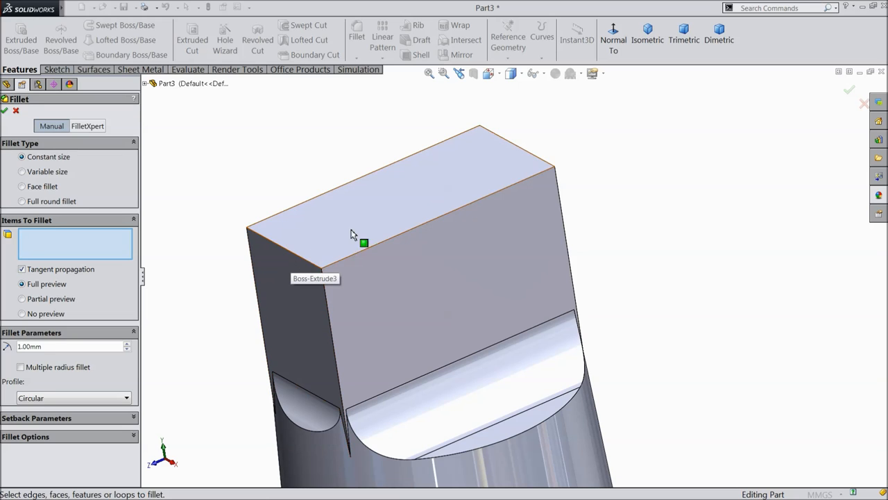
pyautogui.click(364, 201)
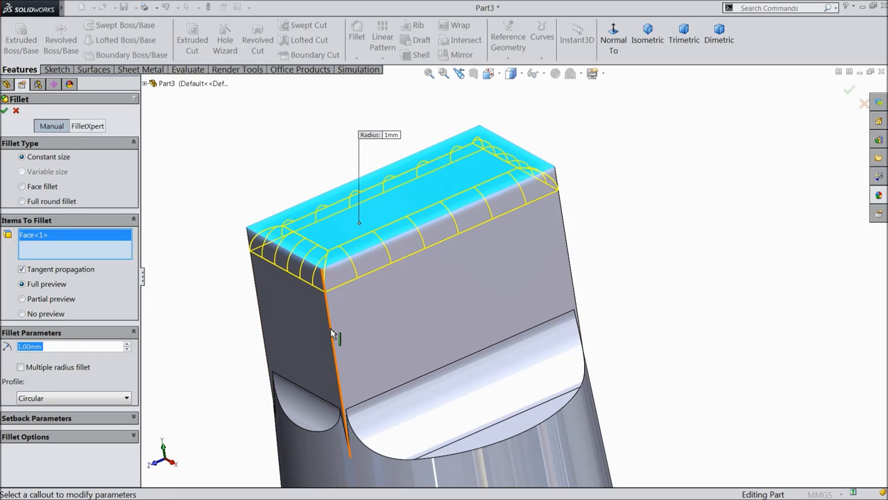
pyautogui.click(333, 333)
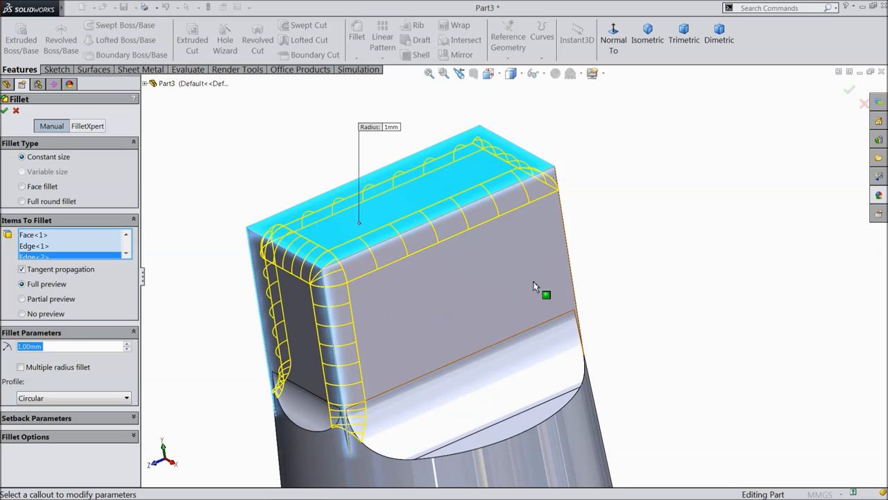
pyautogui.moveTo(573, 266)
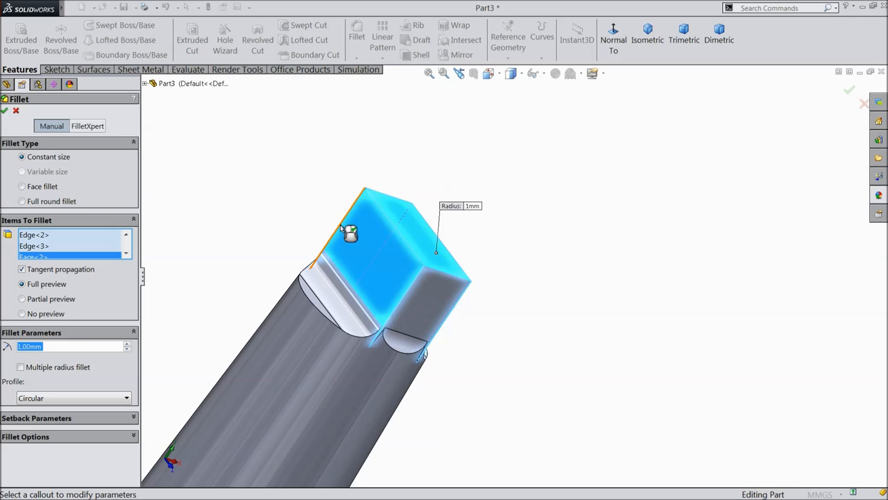
pyautogui.rightClick(34, 256)
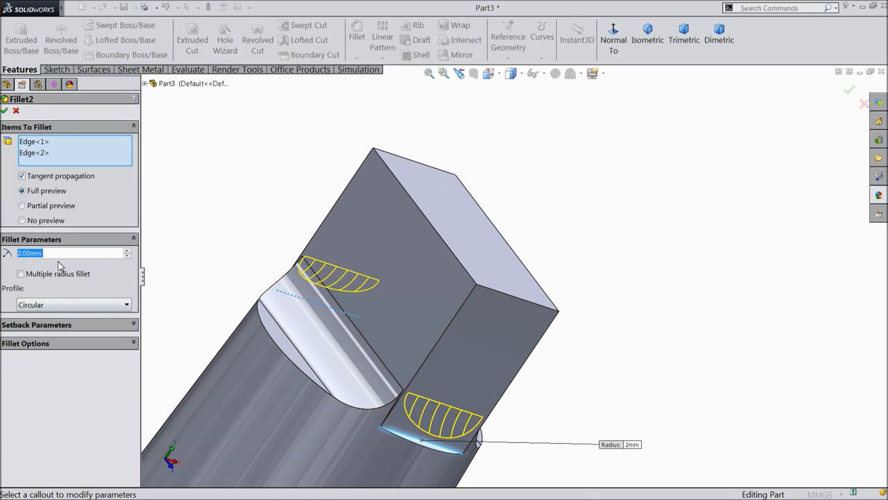
# Enter 1.00 mm as the new Fillet2 radius.
pyautogui.write('1.00mm')
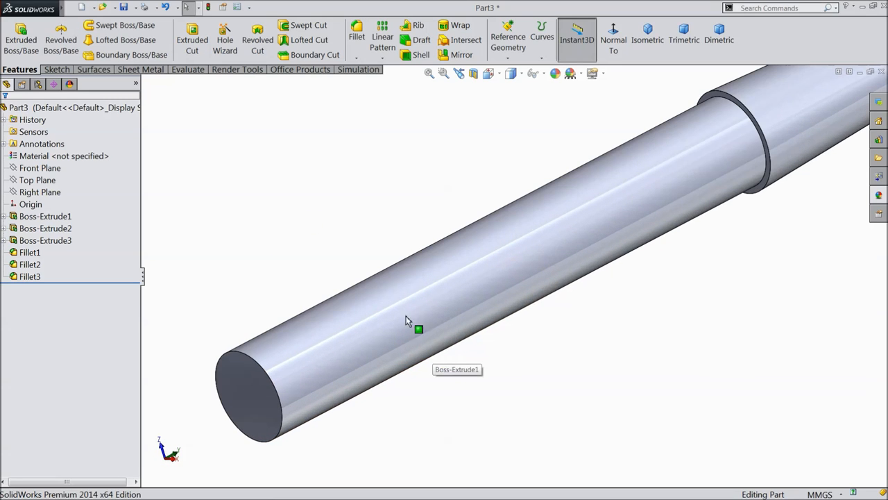
# Chamfer the shaft's flat end face at 7.5 mm and 37° to form the point.
pyautogui.click(365, 36)
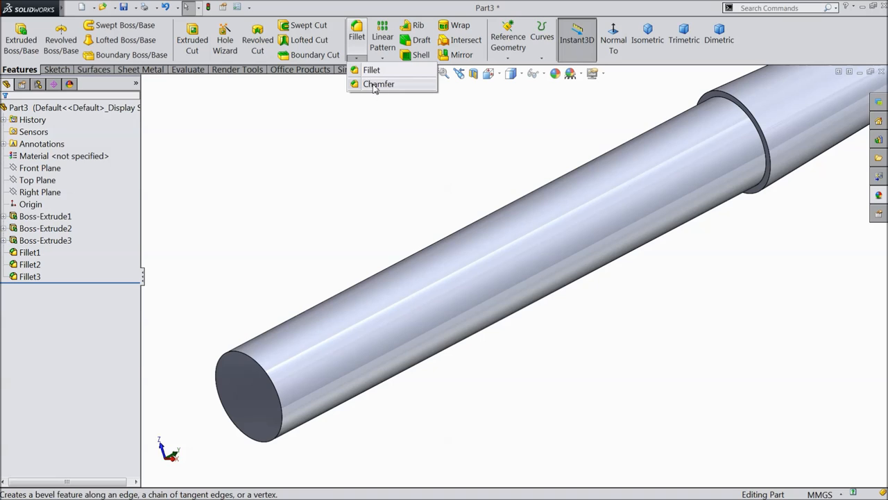
pyautogui.click(379, 84)
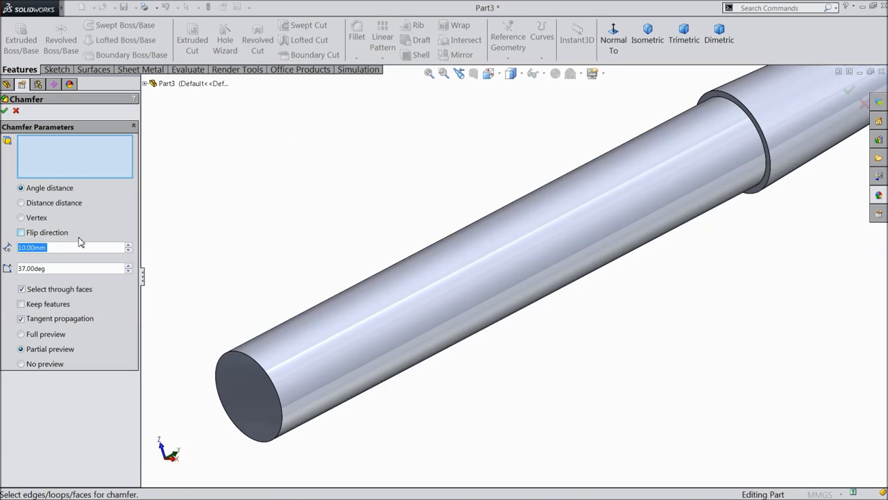
pyautogui.write('7.5')
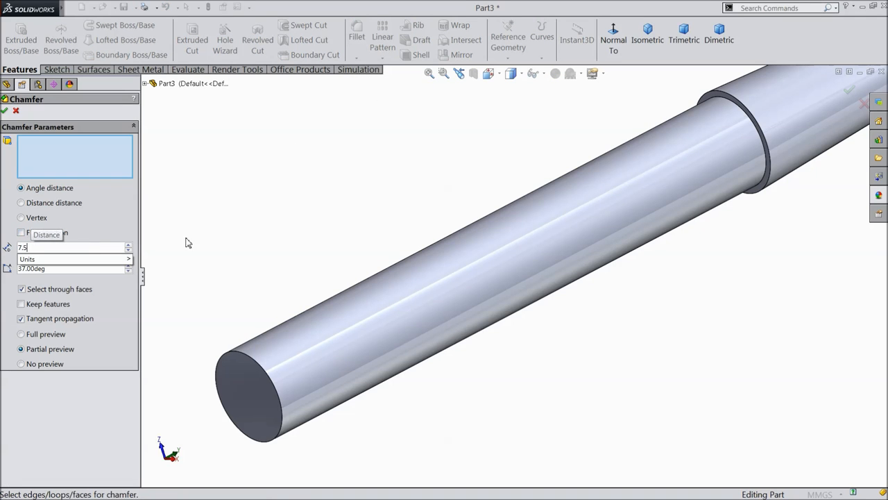
pyautogui.click(55, 269)
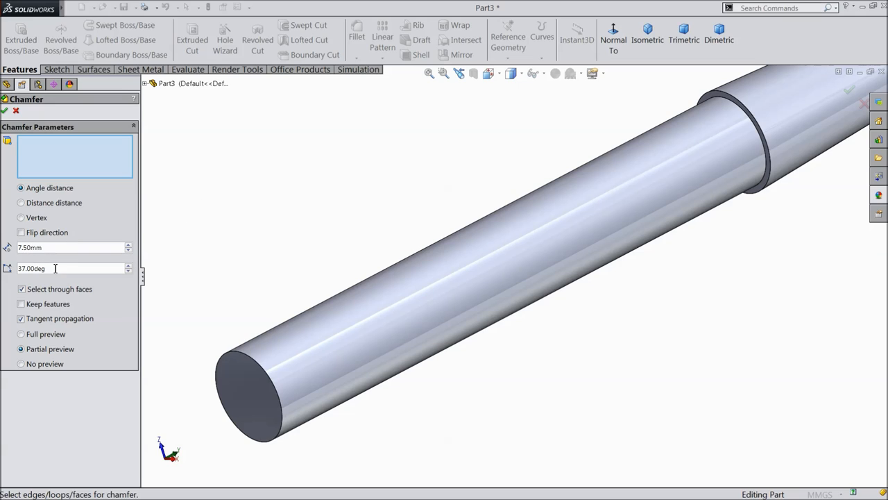
pyautogui.click(260, 385)
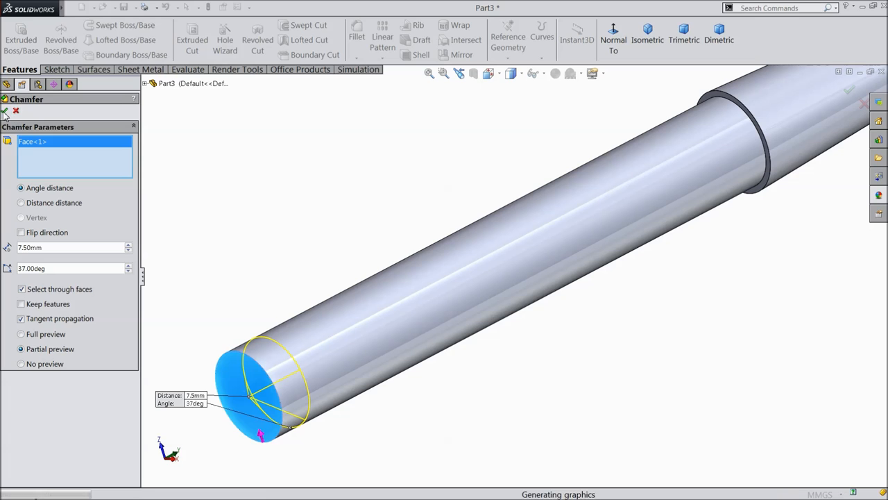
pyautogui.click(4, 112)
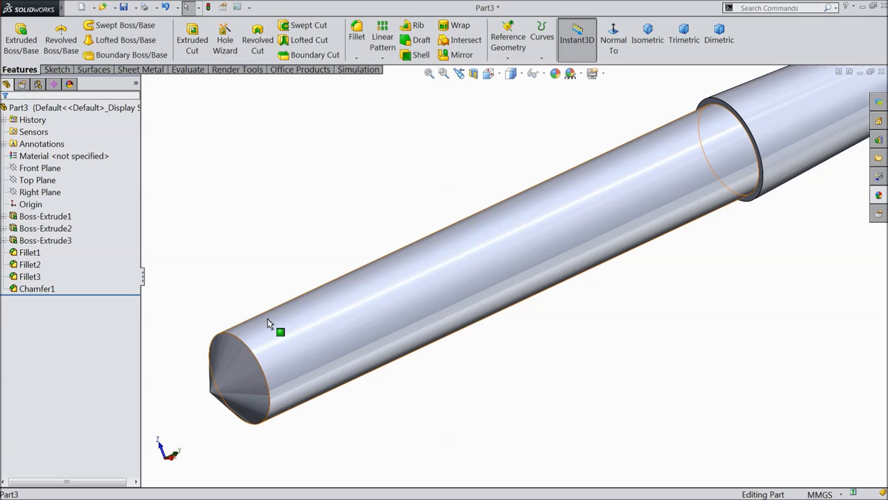
# Create Plane1 offset 5.7 mm from the Top Plane near the tip.
pyautogui.click(37, 180)
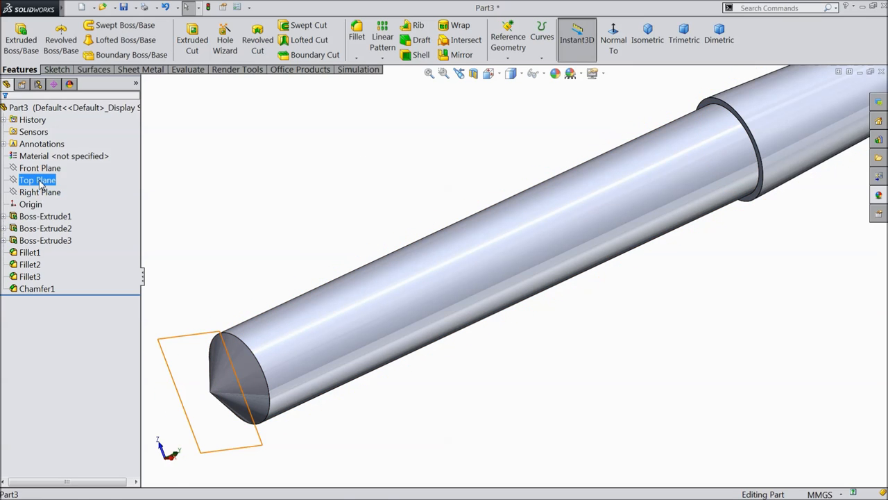
pyautogui.click(508, 35)
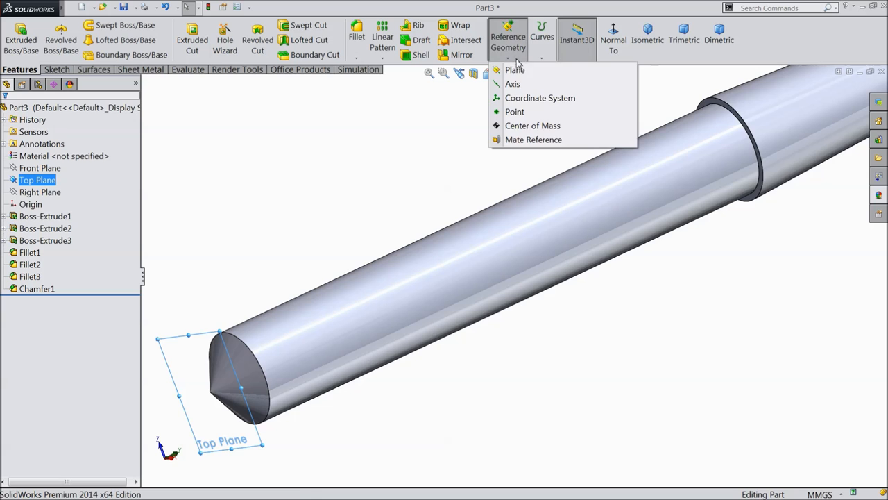
pyautogui.click(515, 69)
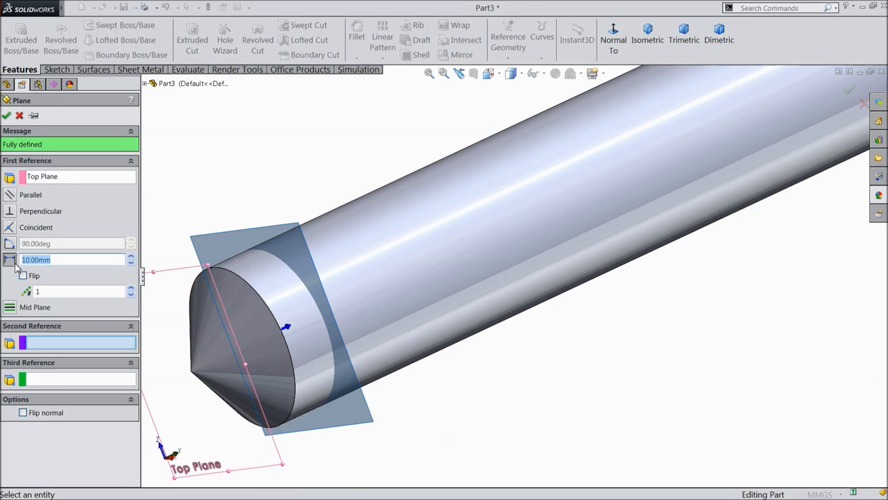
pyautogui.write('5.7')
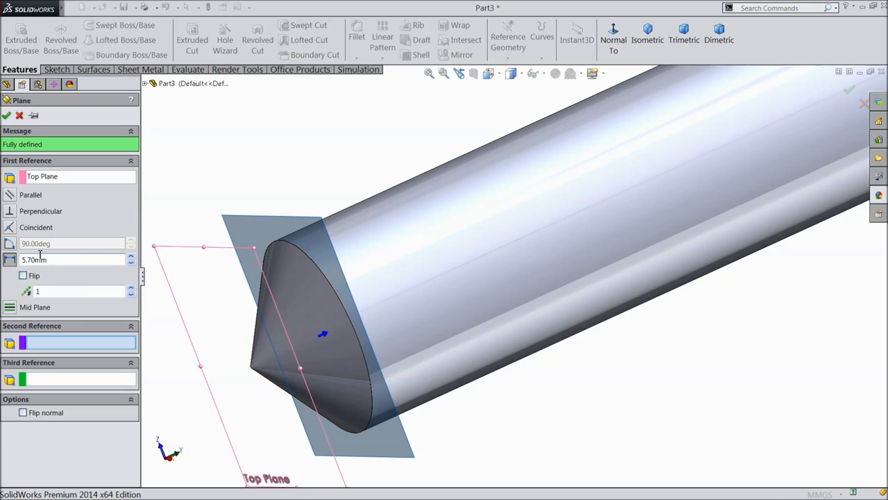
pyautogui.click(6, 115)
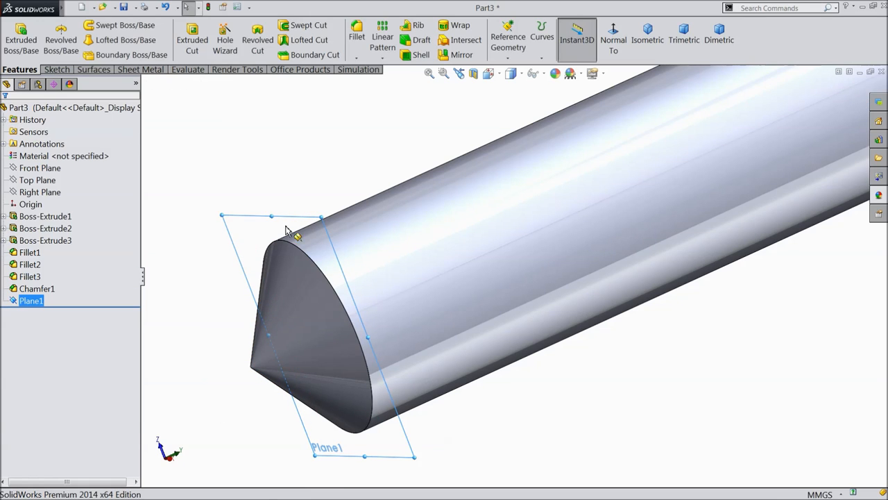
pyautogui.moveTo(253, 231)
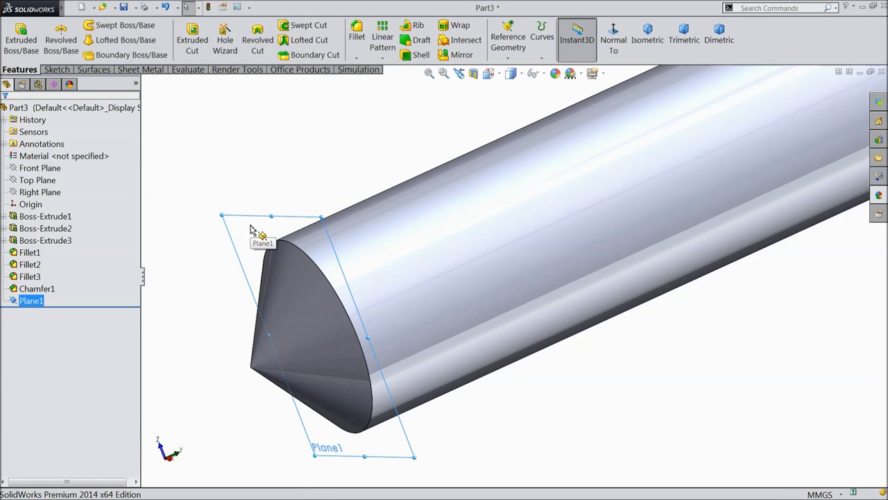
pyautogui.moveTo(224, 190)
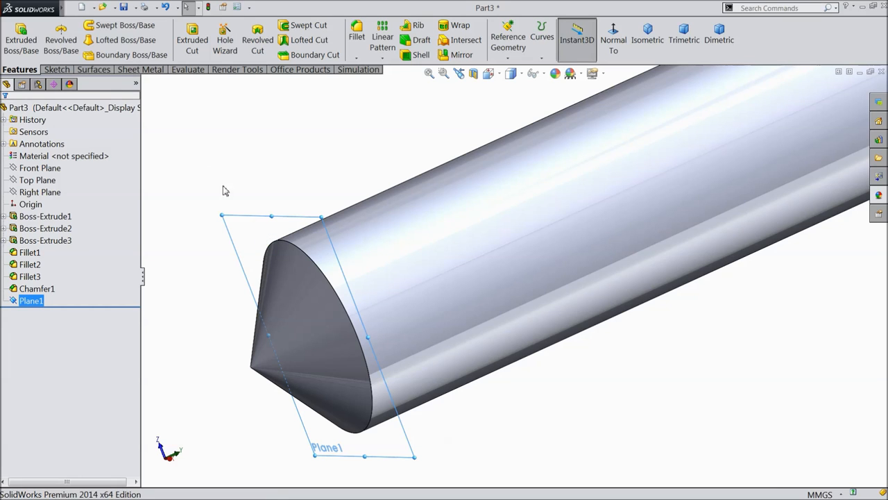
# Sketch a circle on Plane1 viewed normal-to and dimension it 15 mm.
pyautogui.click(56, 69)
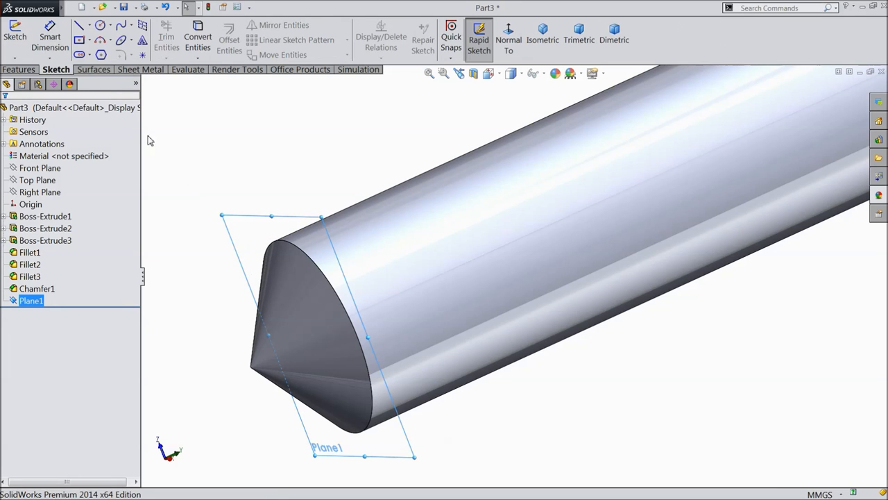
pyautogui.click(508, 39)
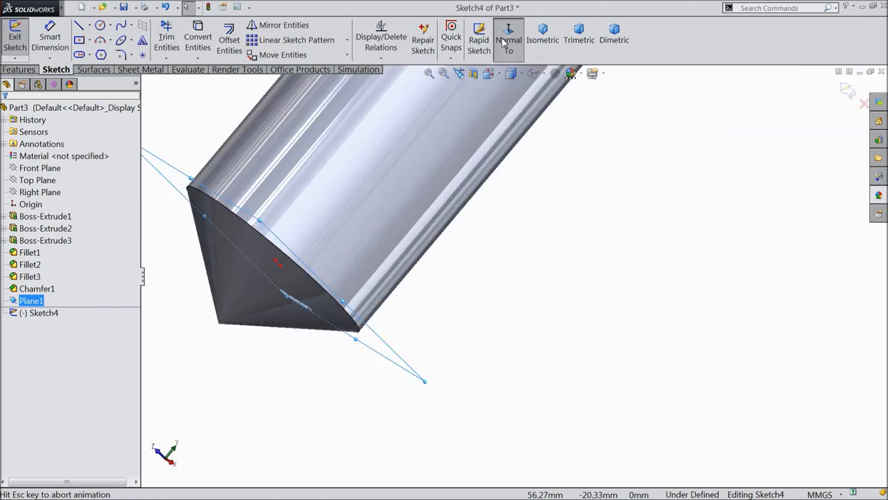
pyautogui.click(508, 39)
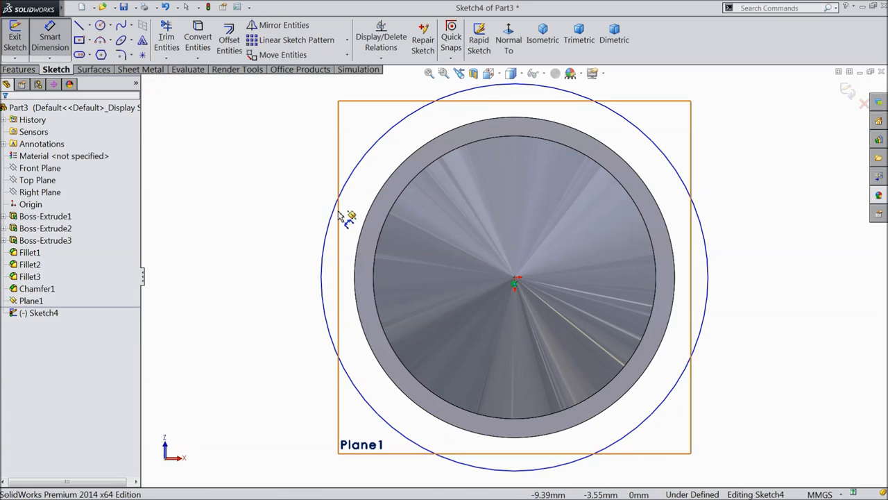
pyautogui.write('15.00mm')
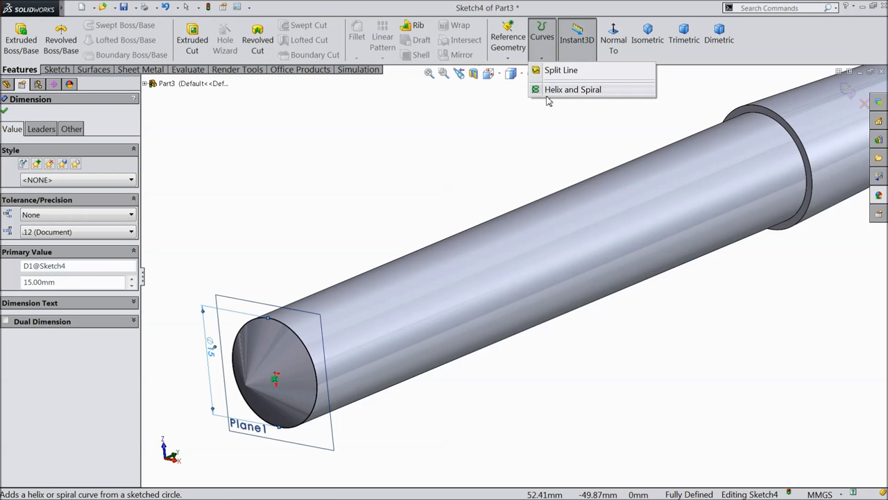
# Create a clockwise helix from the 15 mm circle, 95 mm tall with 33.33 mm pitch.
pyautogui.click(572, 89)
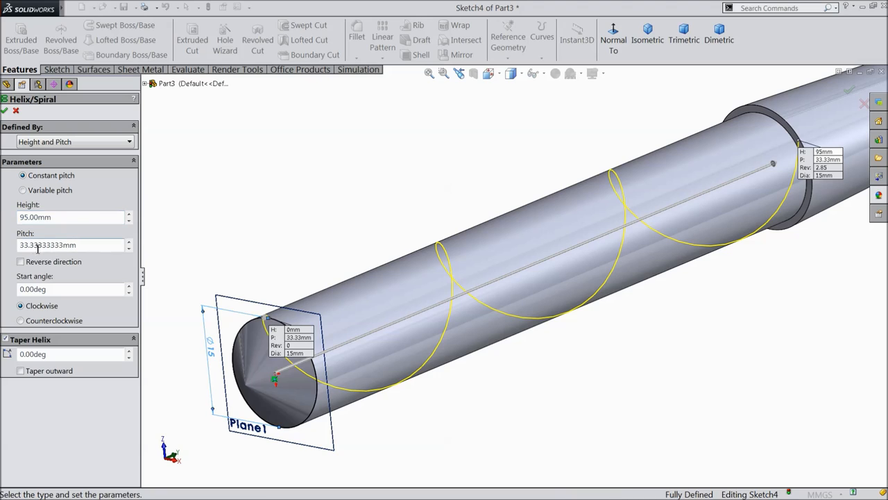
pyautogui.moveTo(66, 245)
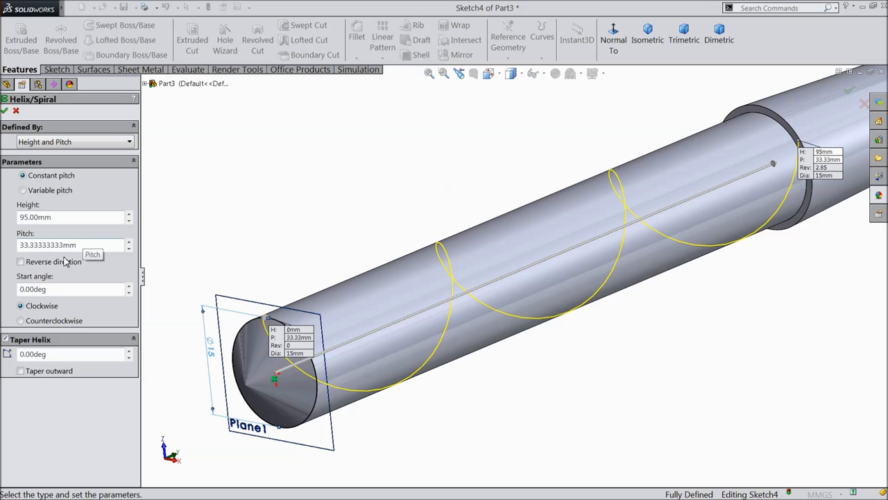
pyautogui.moveTo(51, 289)
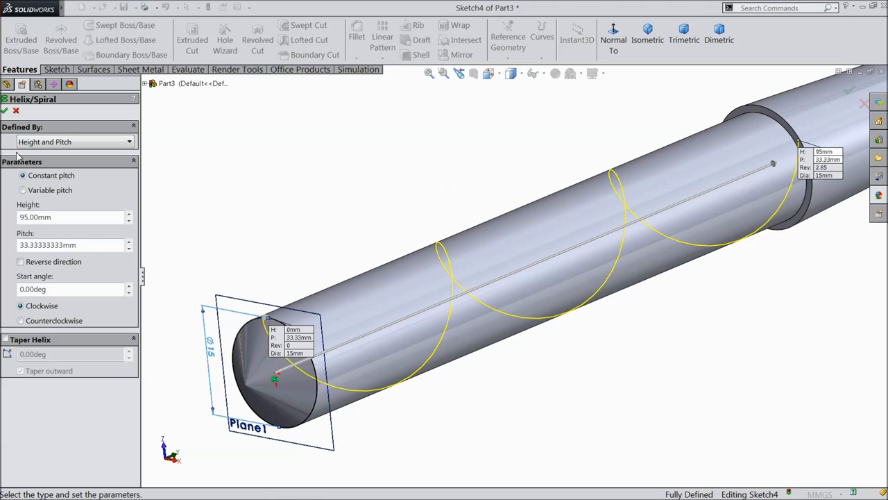
pyautogui.click(5, 111)
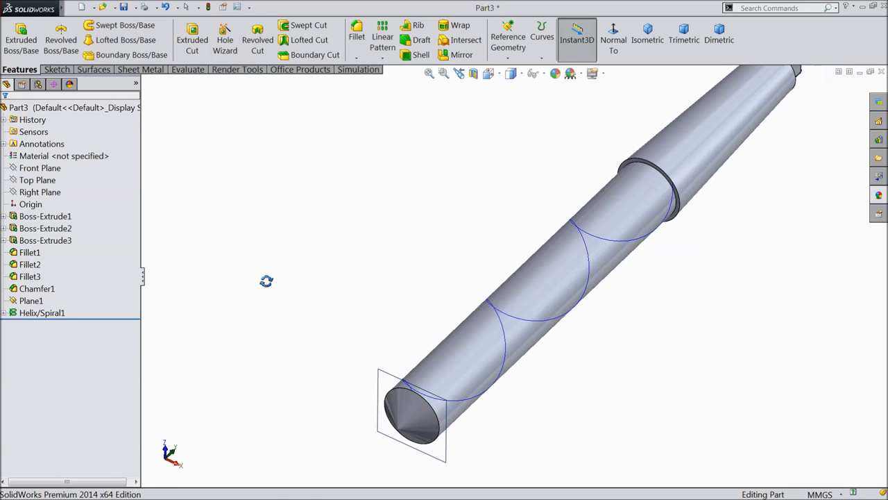
# Start Sketch5 on the Front Plane and draw a line profile with slanted edges into the cone.
pyautogui.click(31, 300)
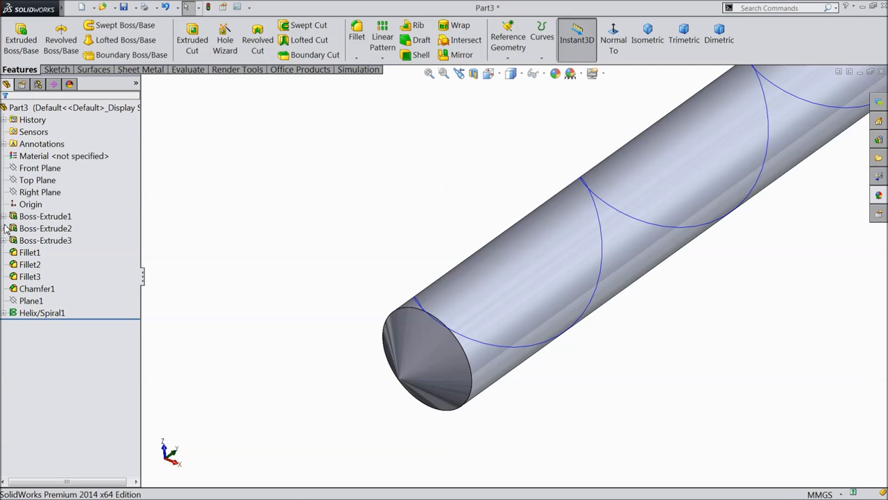
pyautogui.click(39, 168)
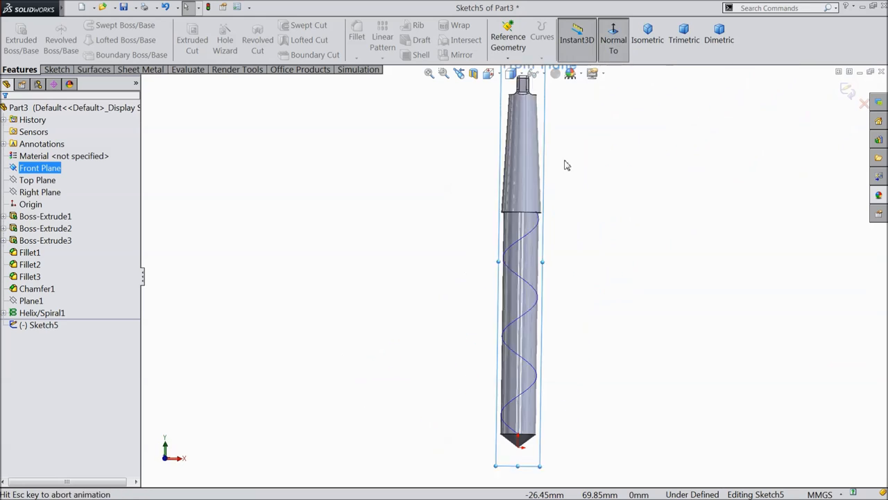
pyautogui.click(614, 46)
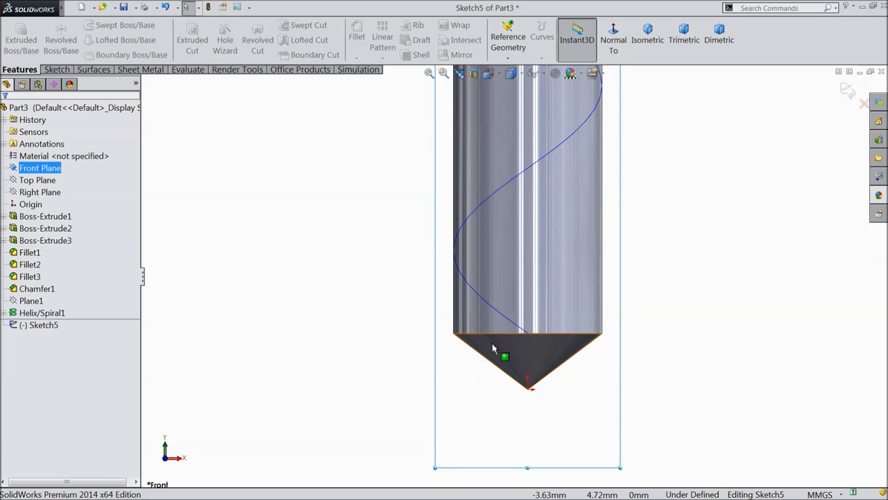
pyautogui.click(57, 69)
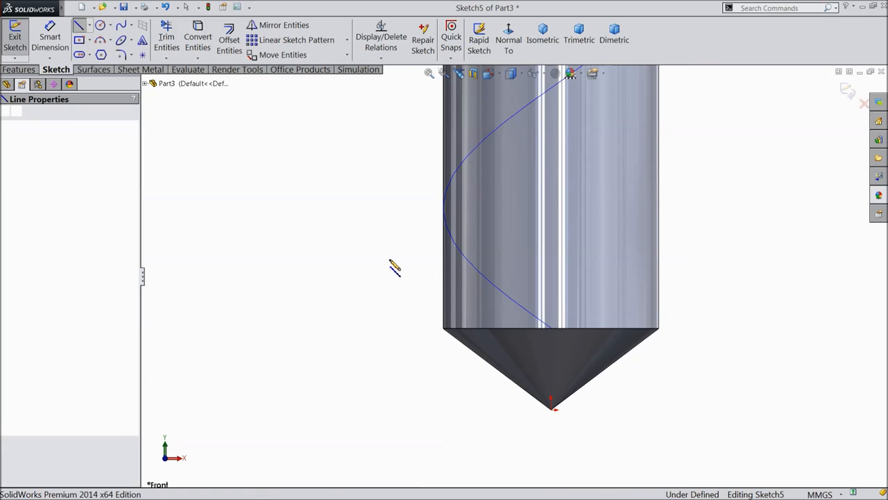
pyautogui.click(396, 269)
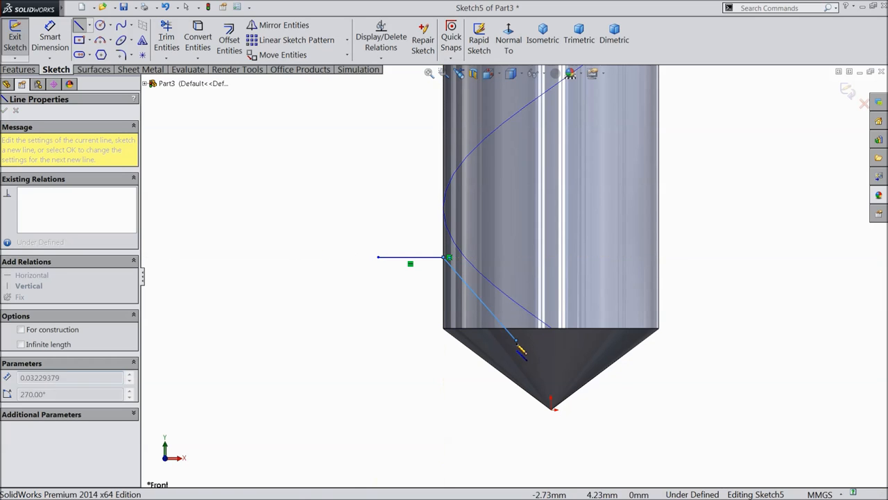
pyautogui.moveTo(520, 351); pyautogui.dragTo(440, 426)
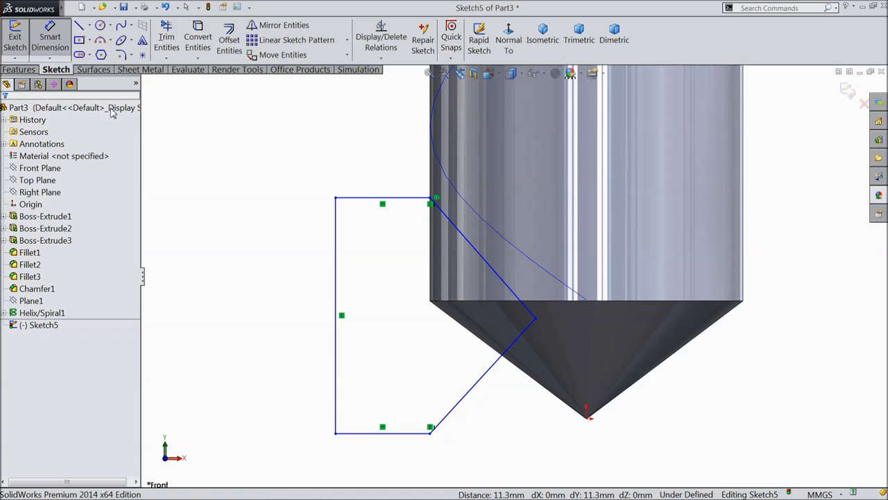
# Add Smart Dimensions: 12.90 mm height, 5.75 and 5.47 mm widths, 4.20 mm tip offset.
pyautogui.click(336, 316)
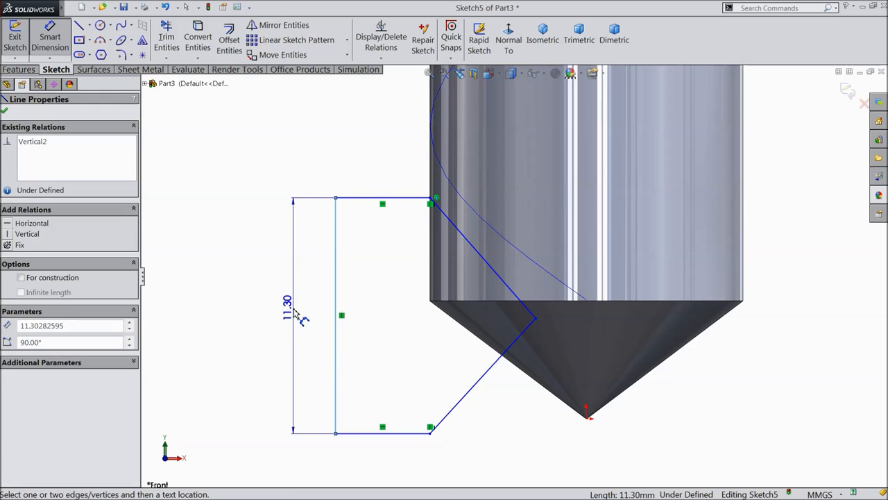
pyautogui.click(286, 305)
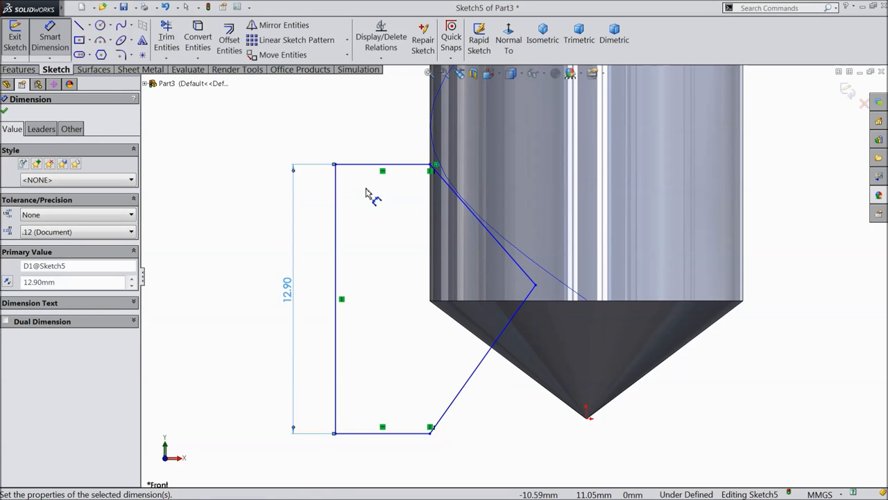
pyautogui.click(381, 170)
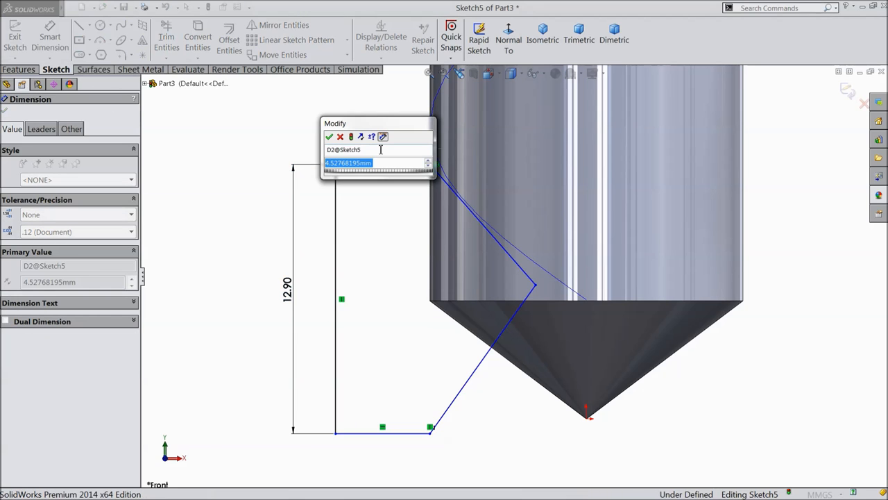
pyautogui.write('5.75mm')
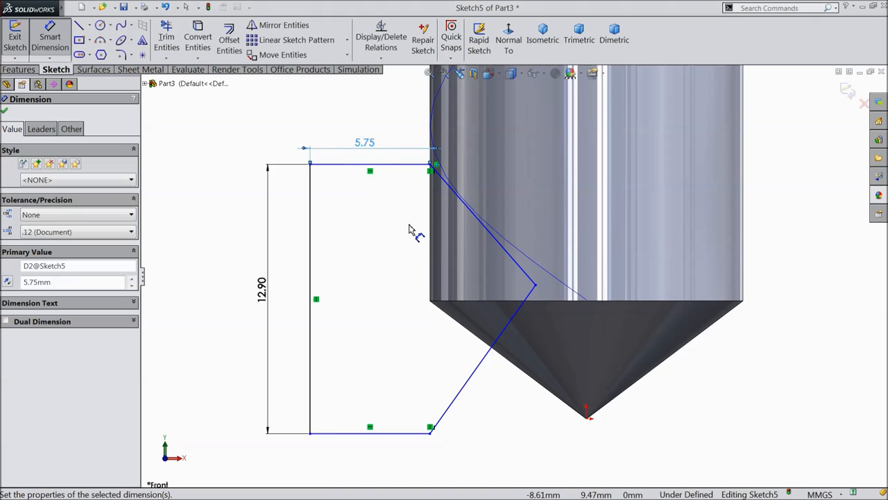
pyautogui.click(430, 170)
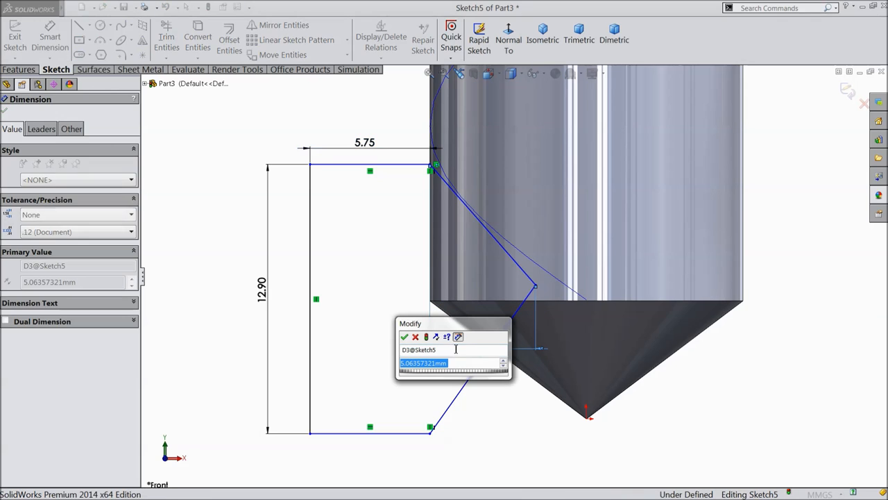
pyautogui.write('5.47mm')
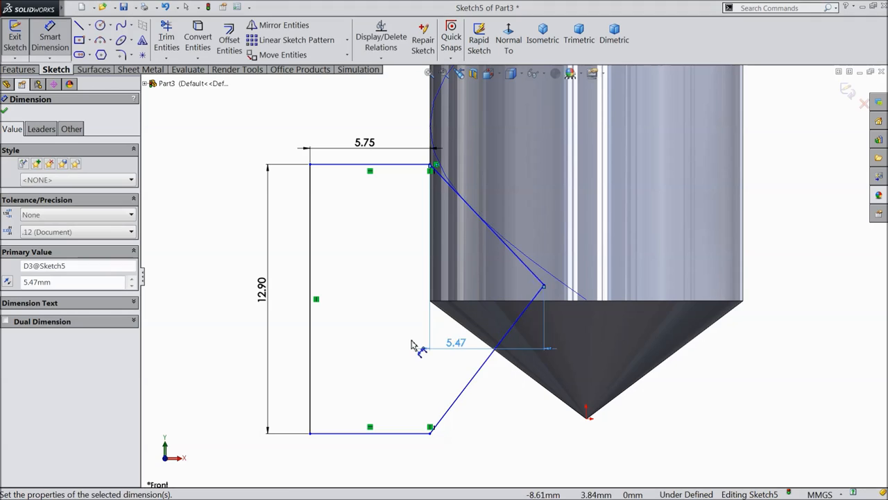
pyautogui.click(588, 413)
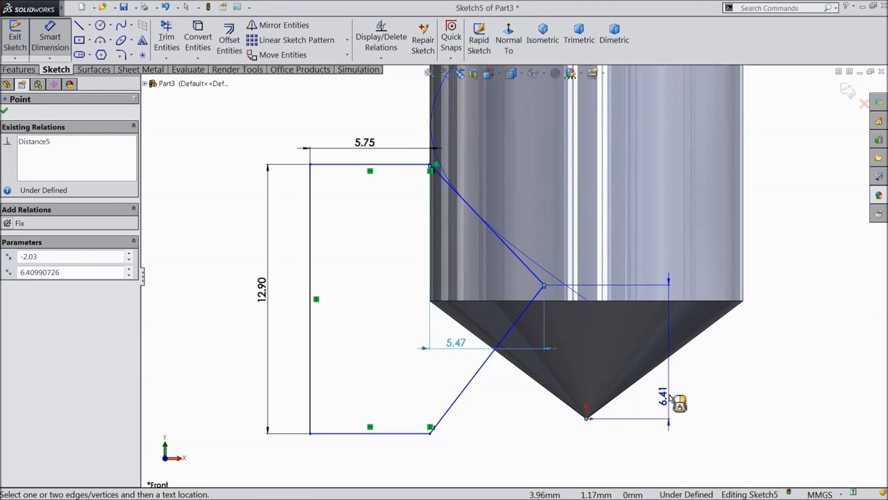
pyautogui.click(668, 402)
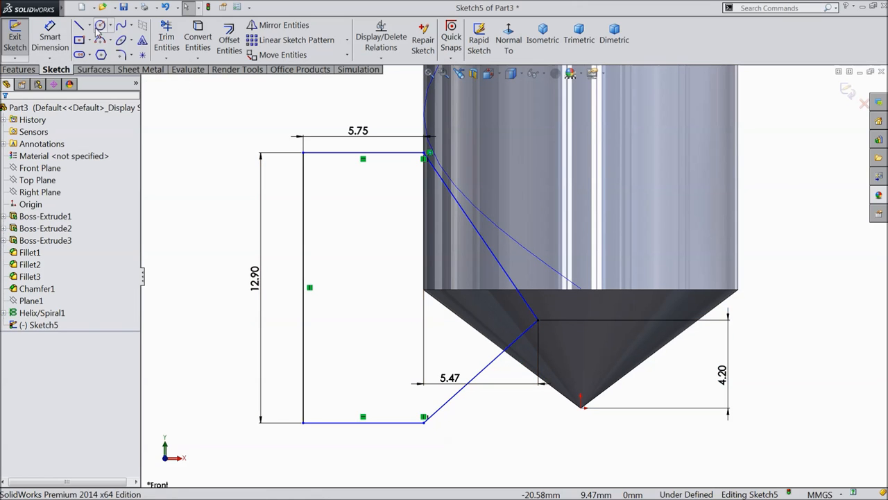
# Draw a horizontal centerline from the profile's left edge to its inner corner, then exit Sketch5.
pyautogui.click(79, 26)
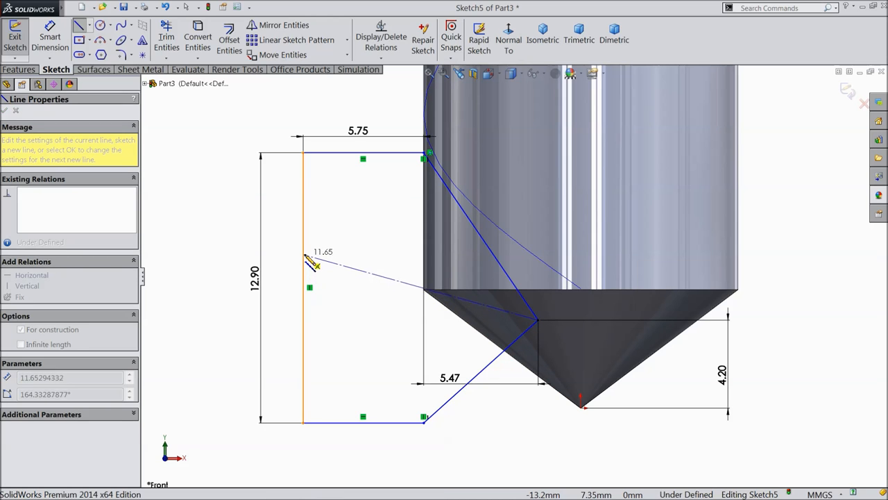
pyautogui.moveTo(309, 260); pyautogui.dragTo(309, 288)
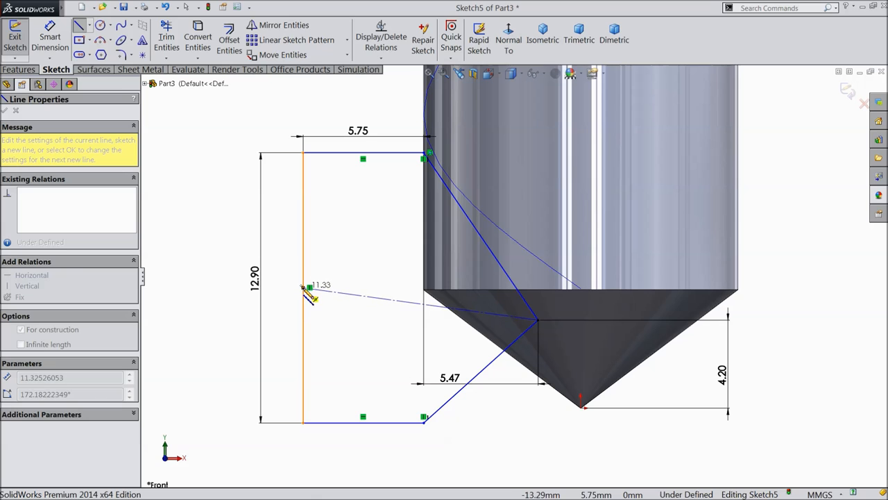
pyautogui.rightClick(309, 291)
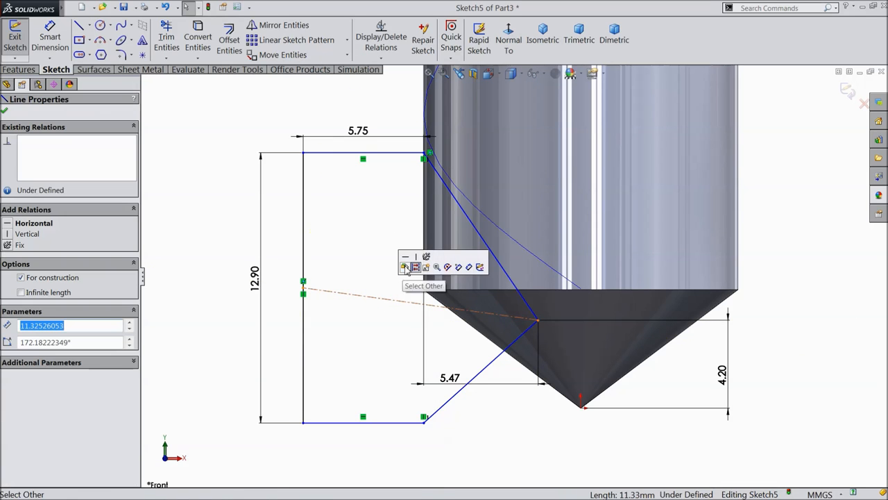
pyautogui.click(404, 267)
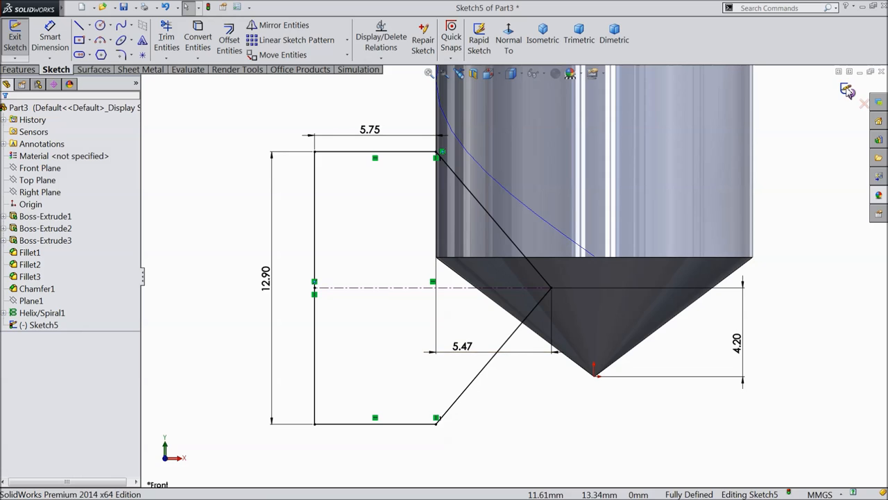
pyautogui.click(848, 91)
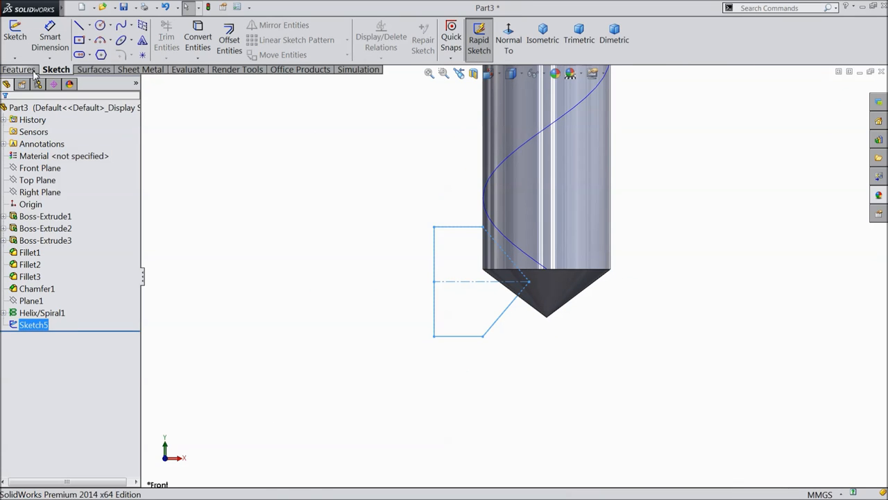
# Create Cut-Sweep1, sweeping Sketch5 along Helix/Spiral1.
pyautogui.click(308, 40)
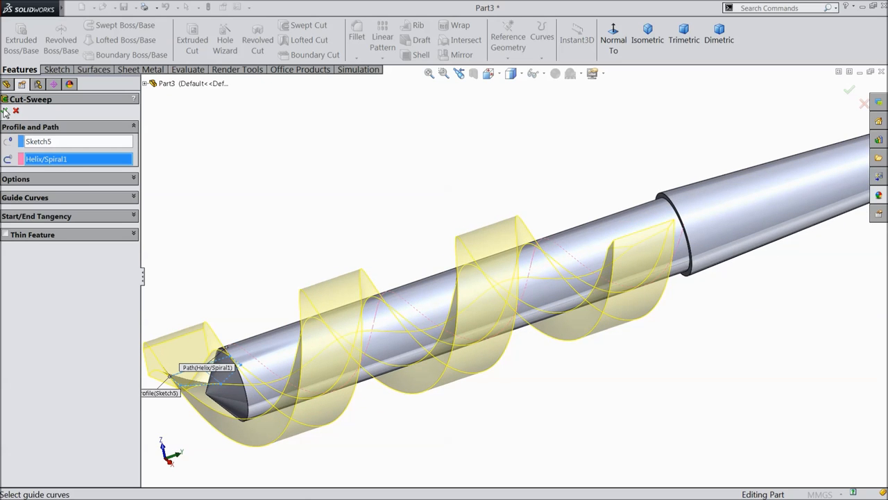
pyautogui.click(849, 89)
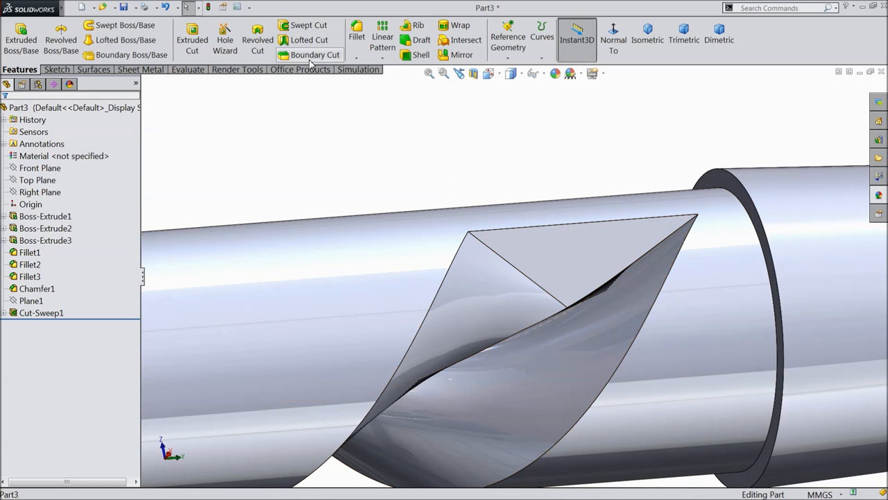
# Fillet the two edges at the flute's end with a 4.50 mm radius.
pyautogui.click(356, 37)
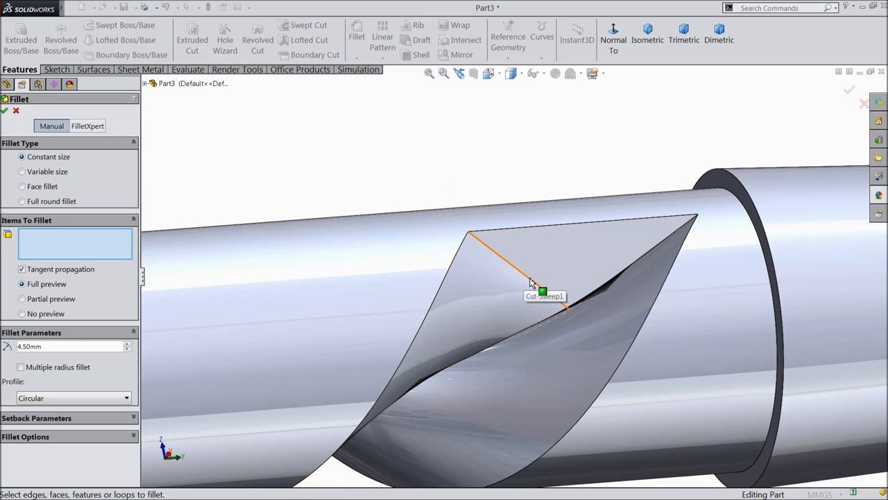
pyautogui.click(541, 285)
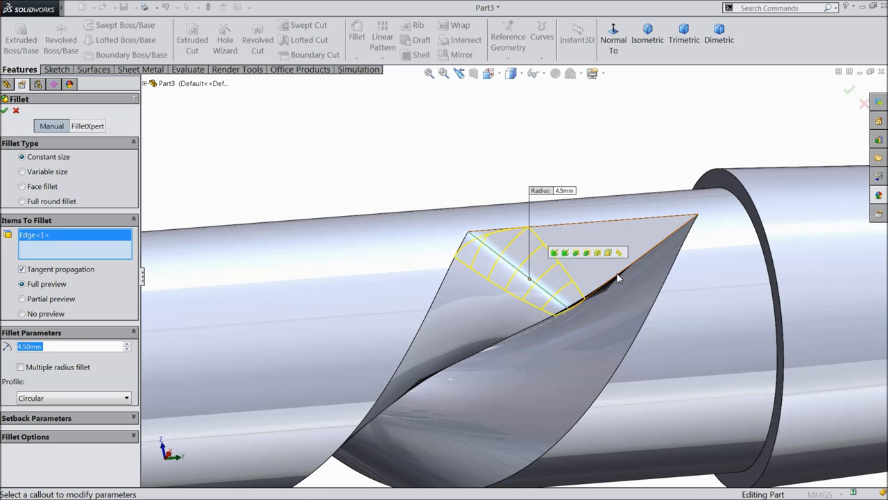
pyautogui.click(617, 278)
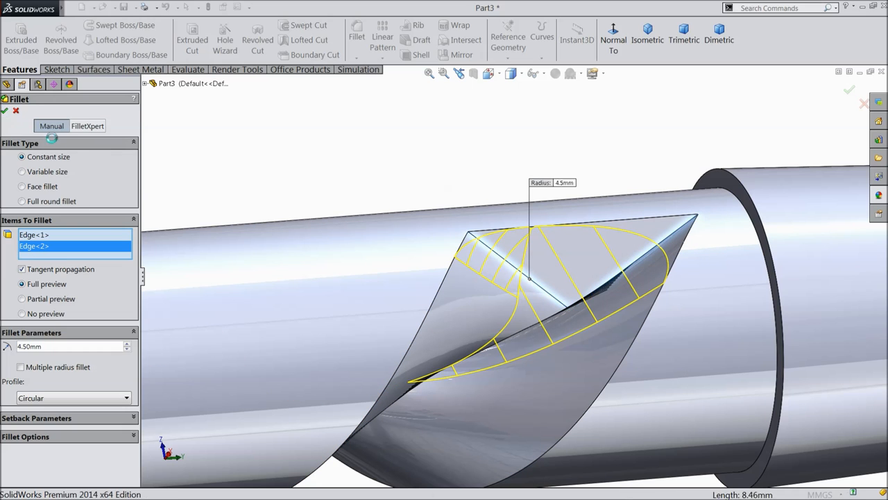
pyautogui.click(5, 110)
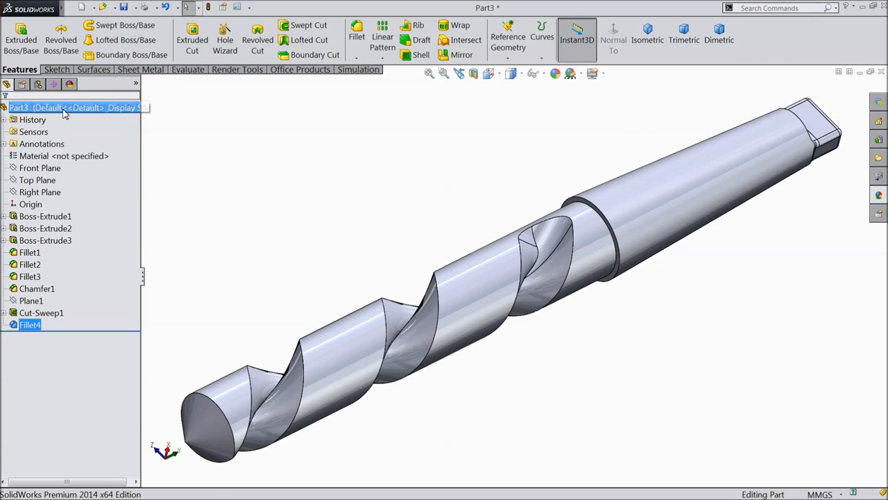
# Apply polished brass from Appearances > Metal > Brass and orbit to inspect the finish.
pyautogui.click(878, 194)
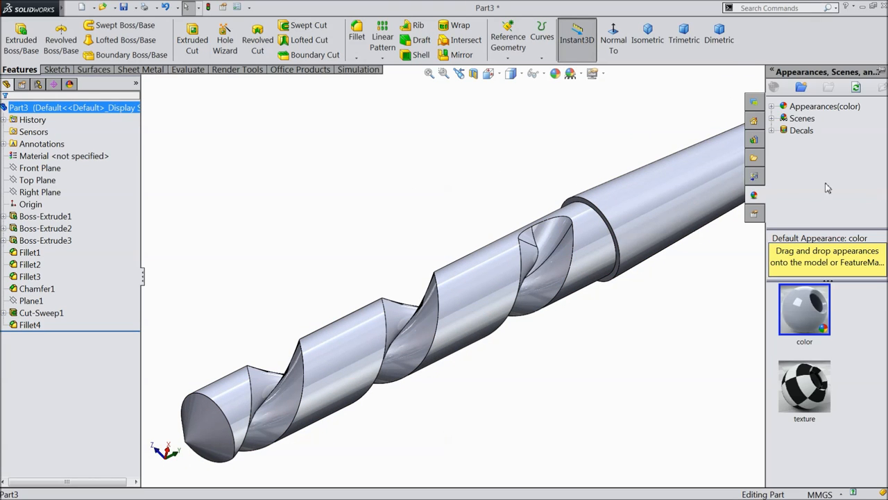
pyautogui.click(772, 107)
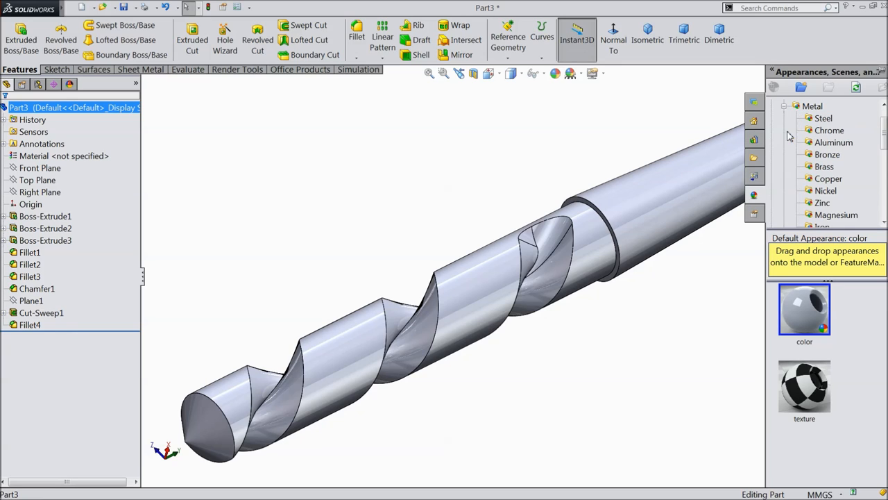
pyautogui.click(824, 166)
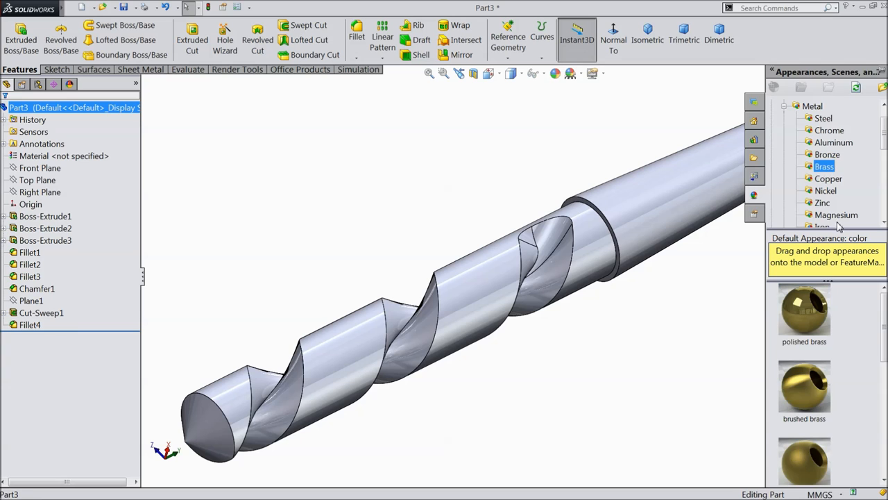
pyautogui.doubleClick(804, 388)
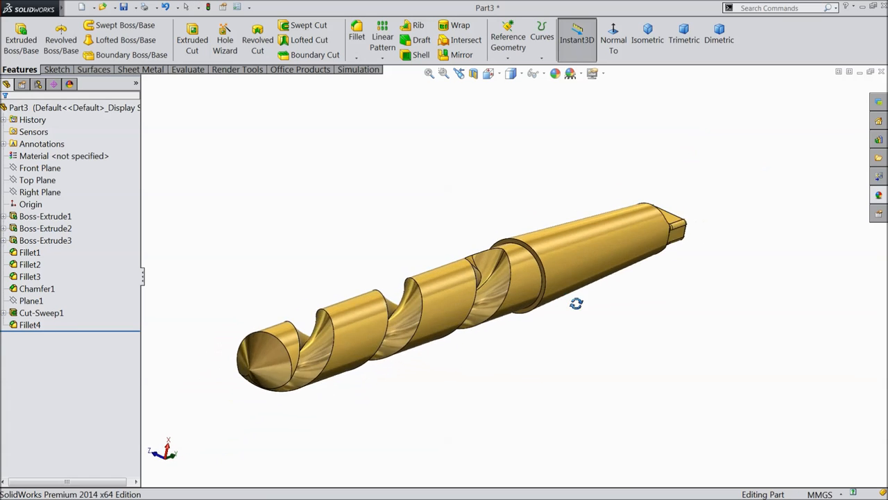
pyautogui.moveTo(576, 303); pyautogui.dragTo(553, 340)
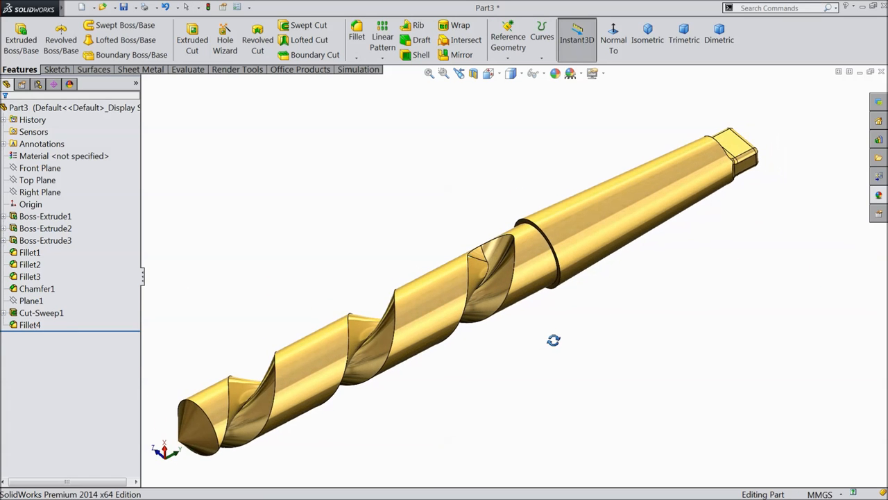